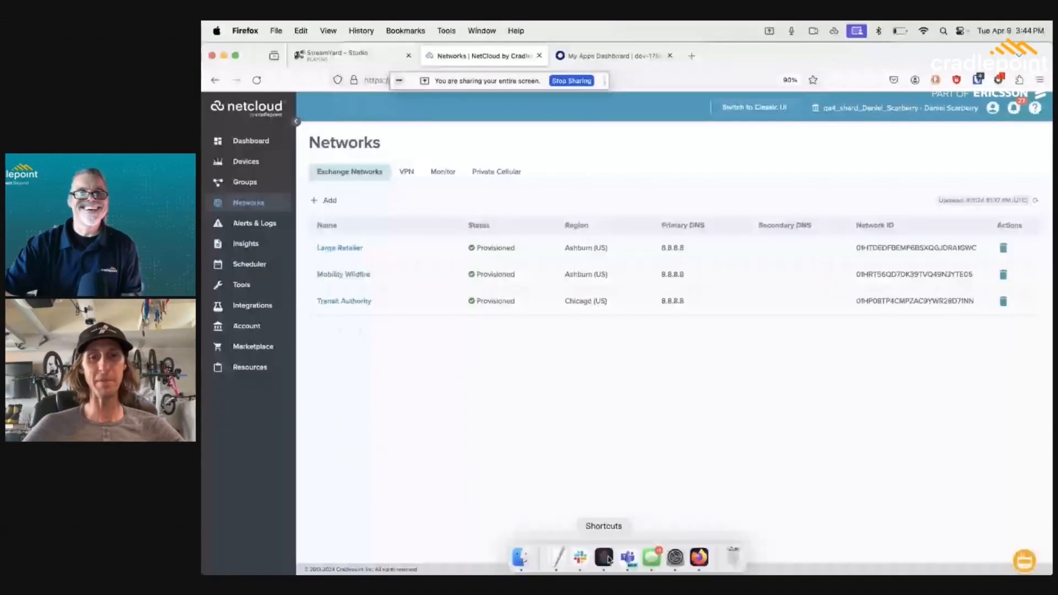
Add a network named 'Retailer' with primary DNS 4.4.4.4 in Ashburn (US), then review it.
left_click(602, 557)
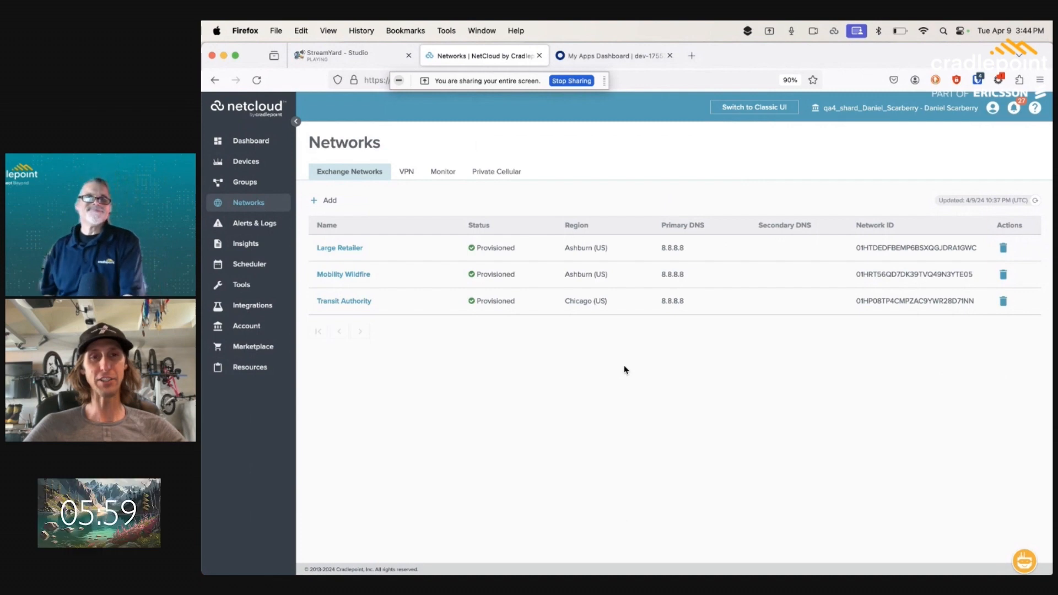
mouse_move(511, 355)
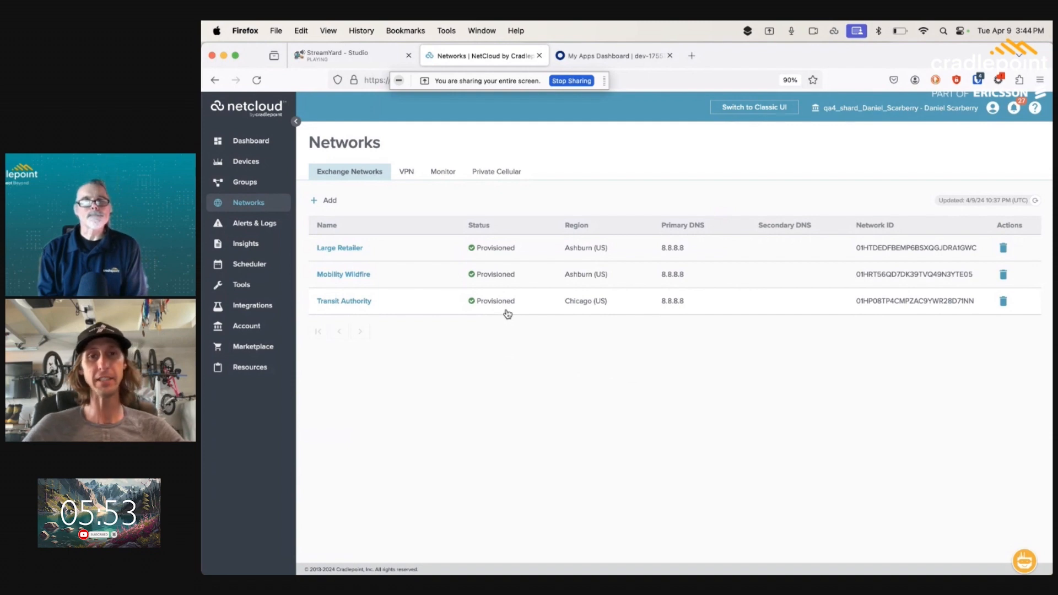
mouse_move(370, 256)
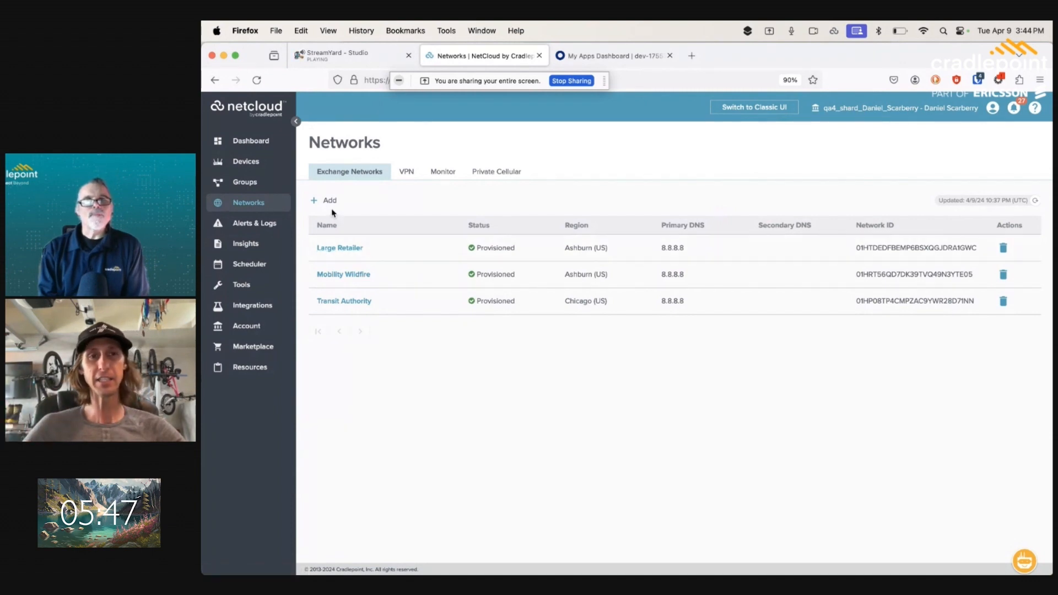
left_click(324, 200)
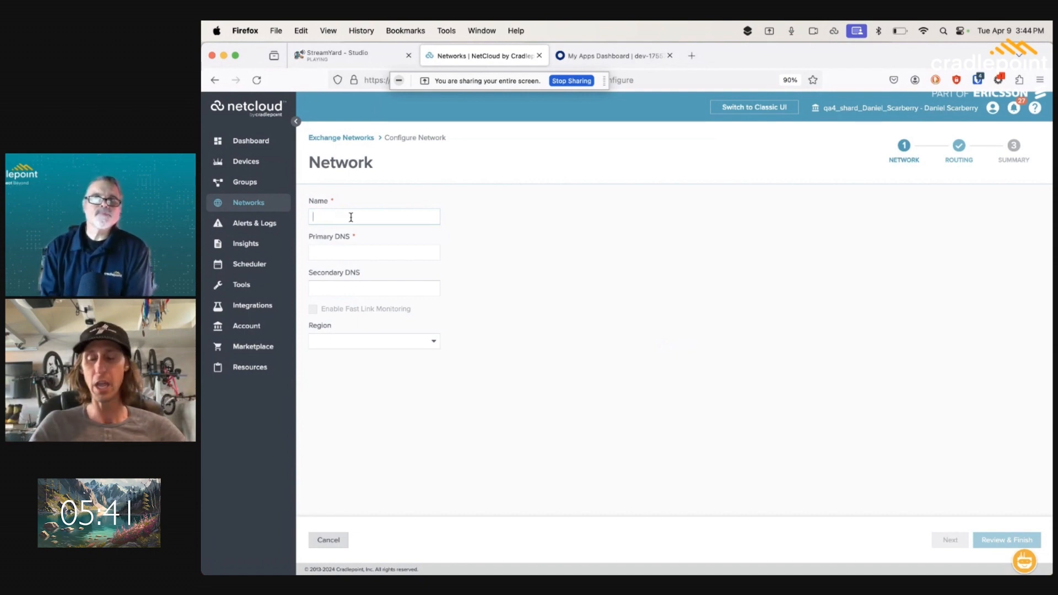
type("Retail")
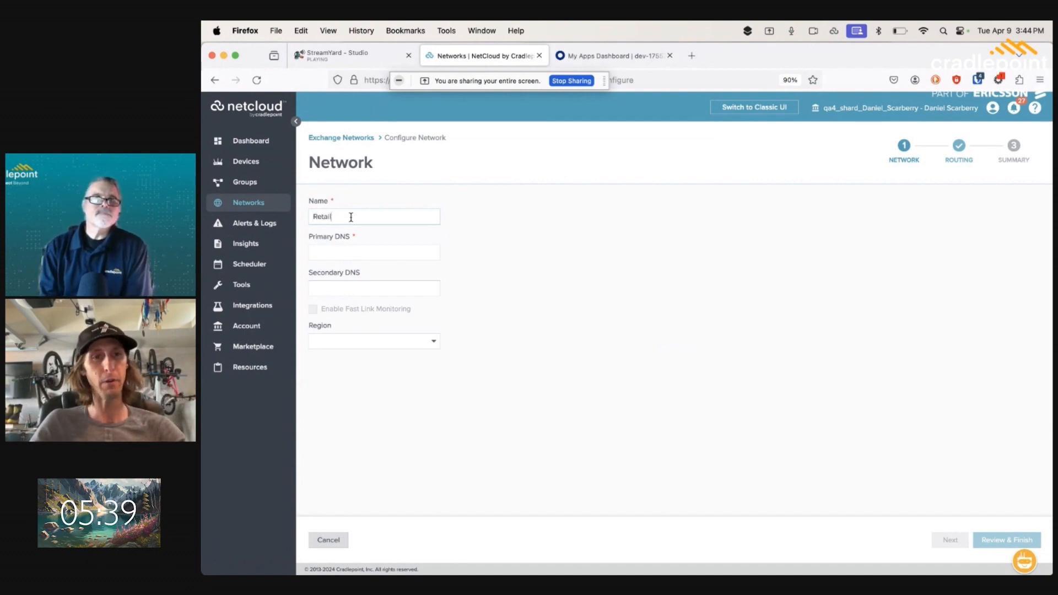
type("er")
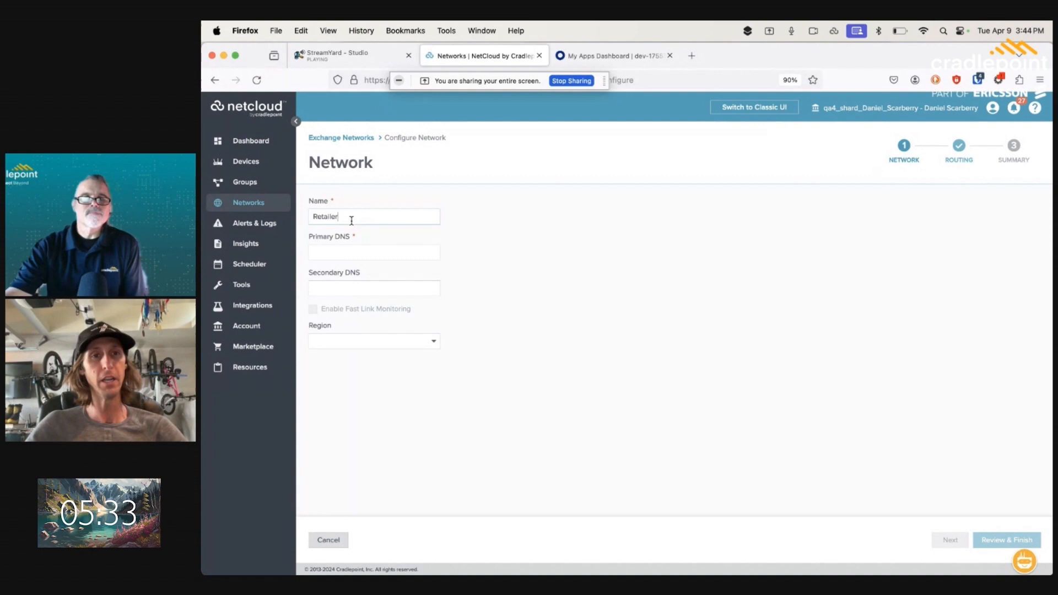
type("4.4.4.4")
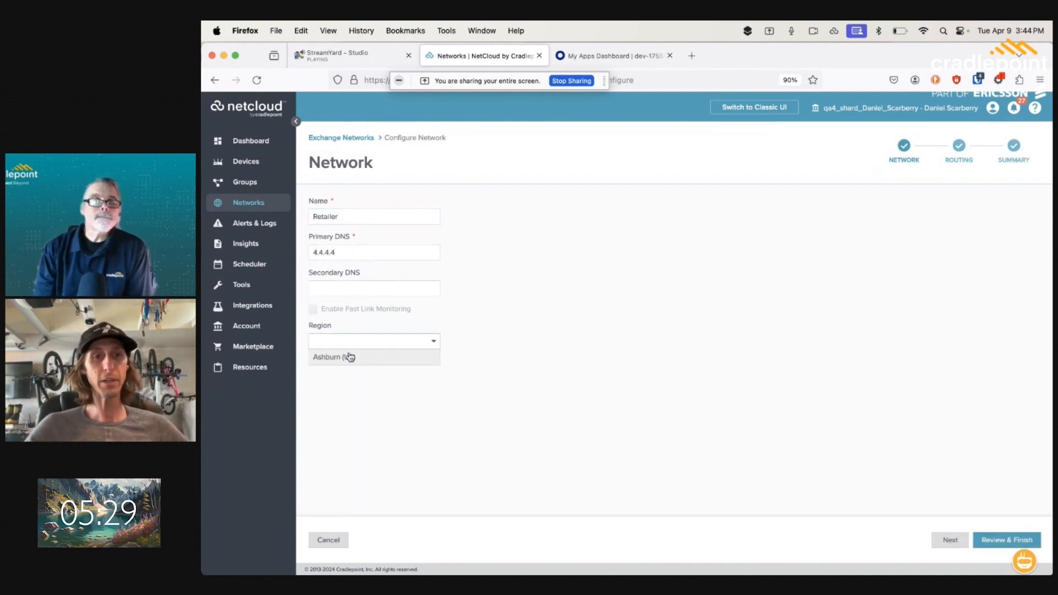
left_click(1006, 539)
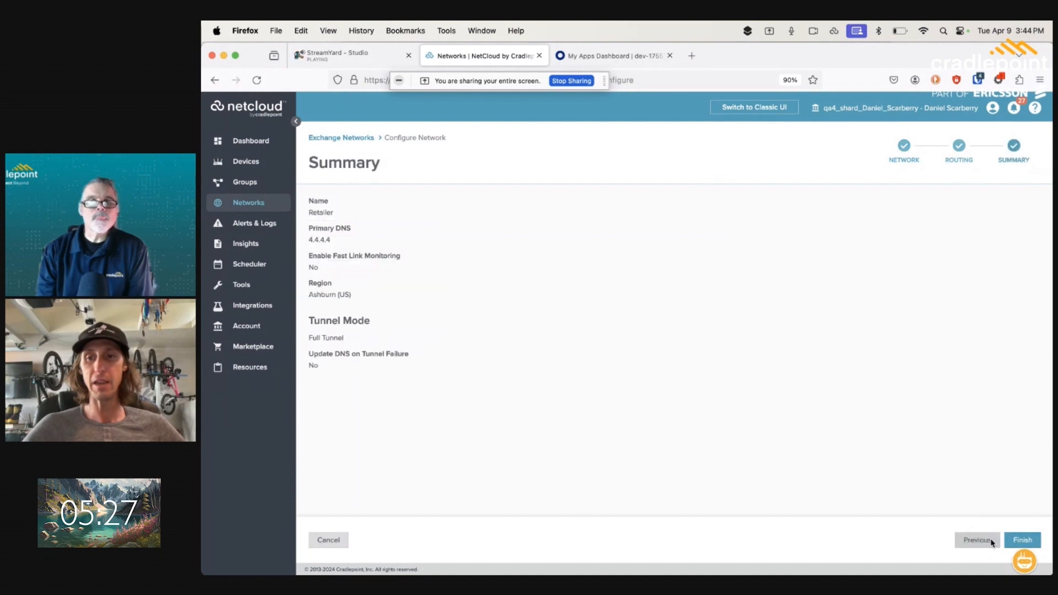
Finish creating the Retailer exchange network from its summary page.
left_click(1021, 540)
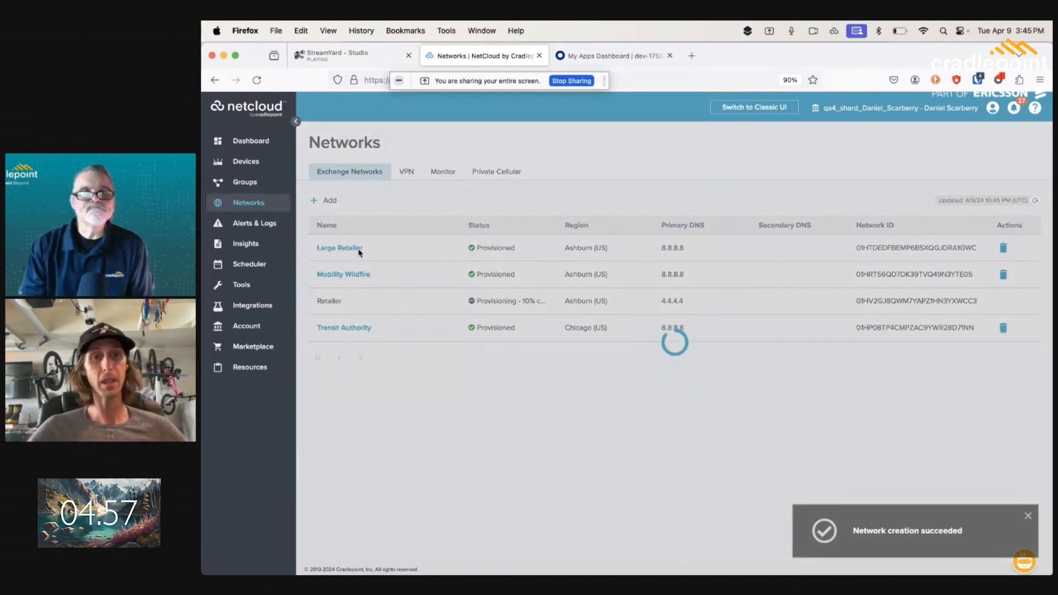
Open the Large Retailer network's Policy > Access rules page.
left_click(339, 247)
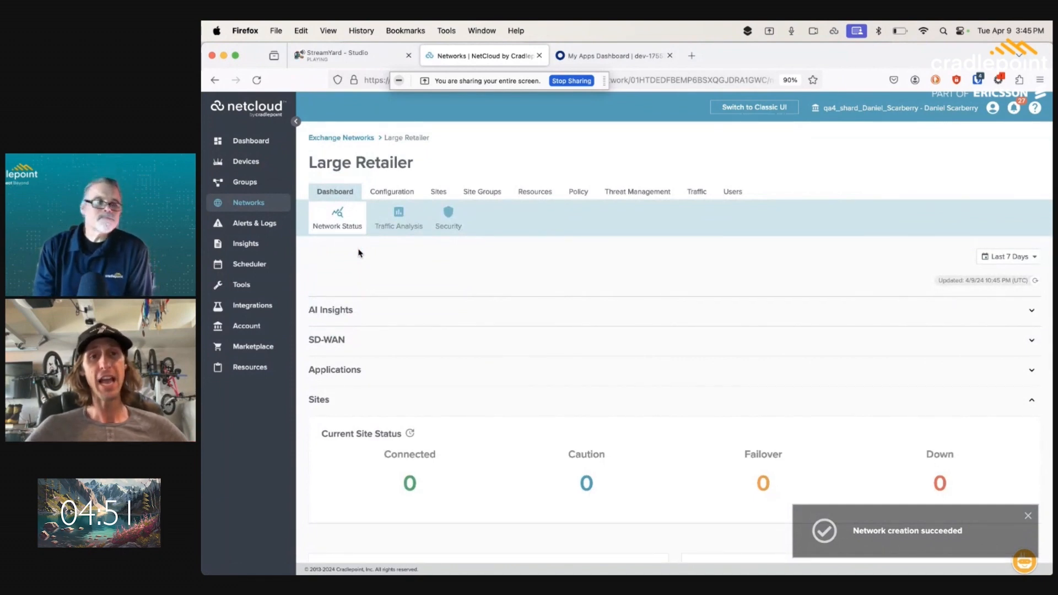
left_click(578, 192)
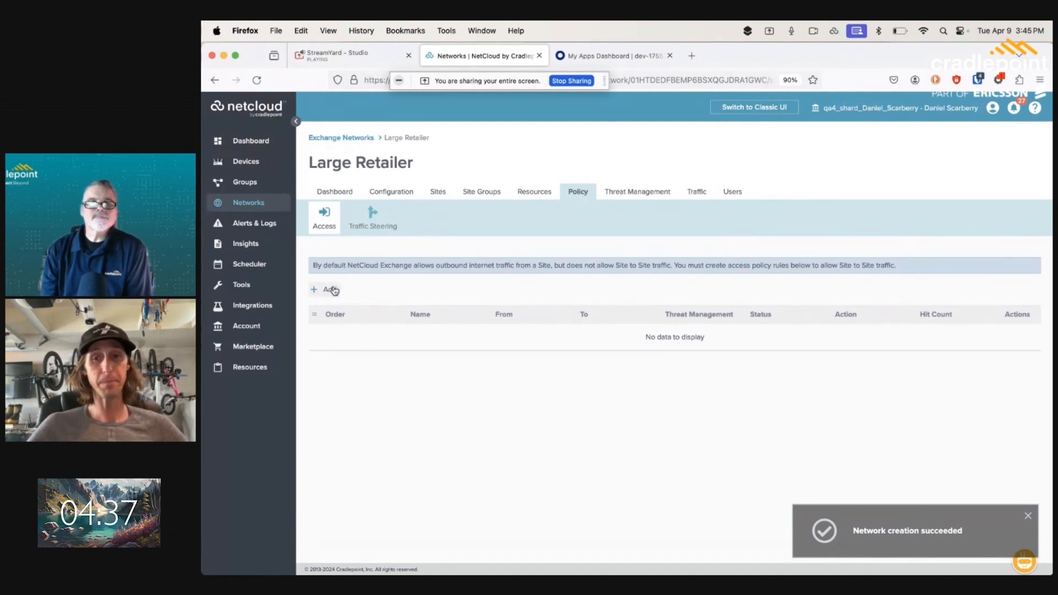
Add a new access rule named 'Acceptable Use Policy' with the Deny action.
left_click(324, 289)
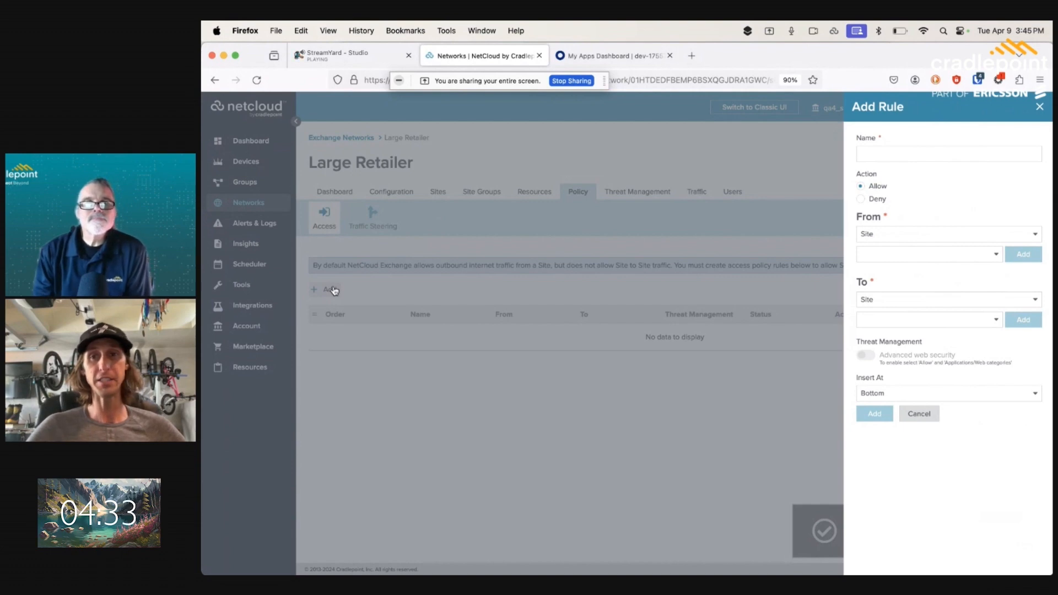
left_click(948, 154)
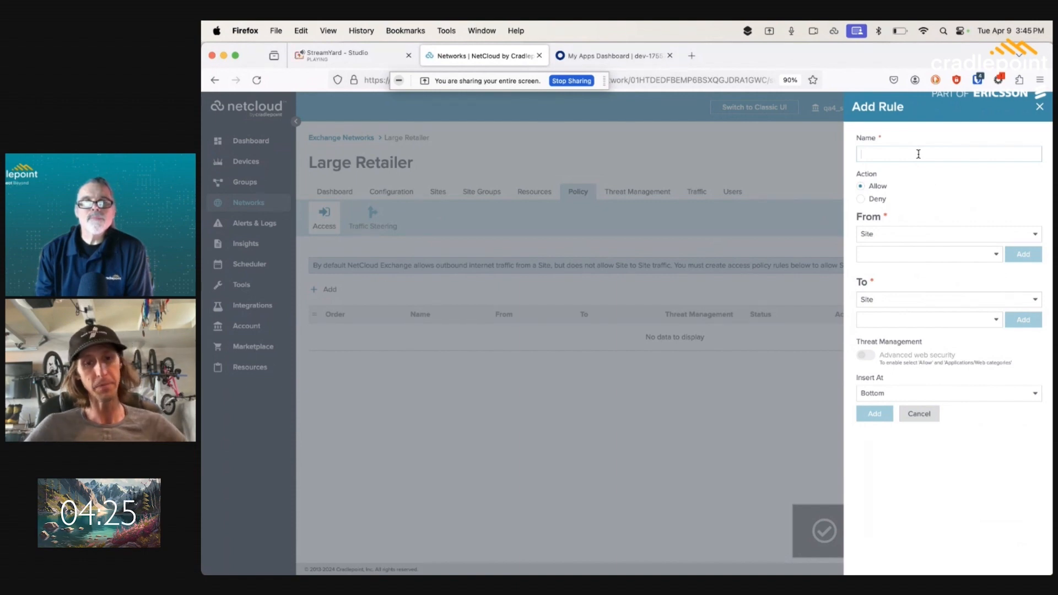
type("Acce")
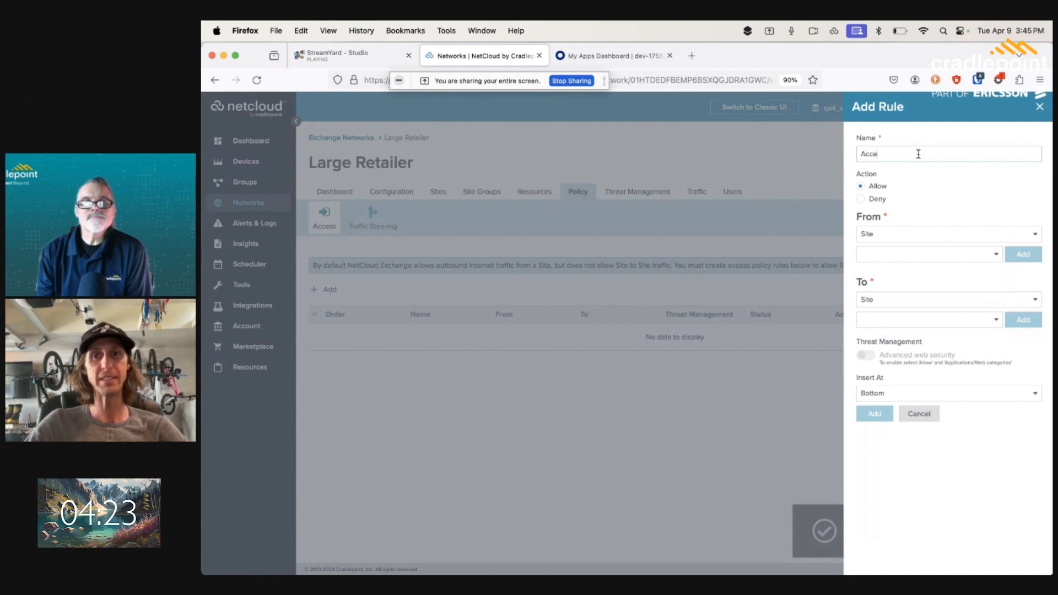
type("ptable")
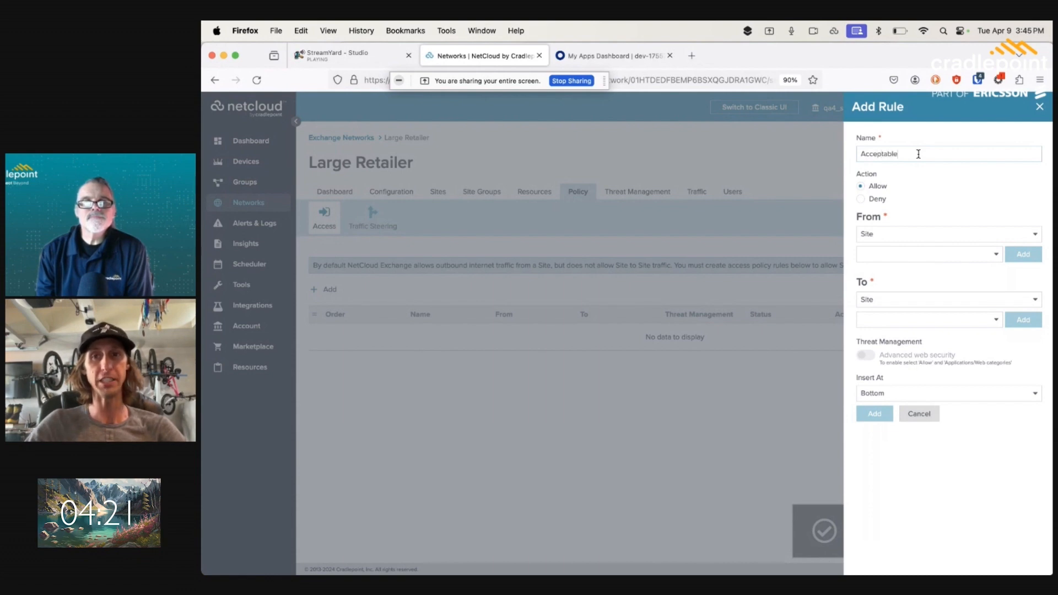
type("Use Policy")
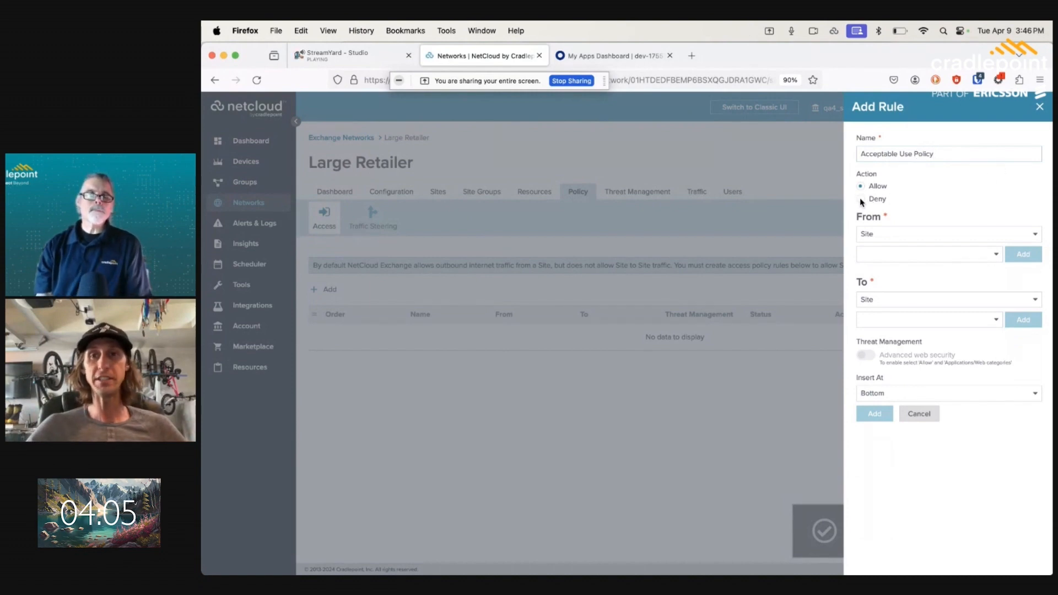
left_click(862, 198)
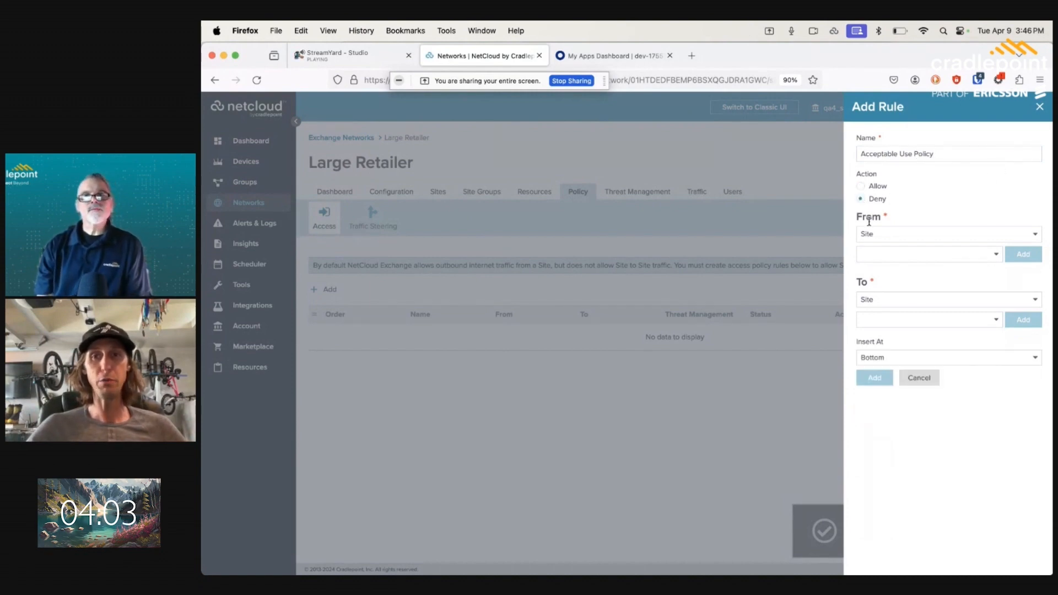
mouse_move(872, 242)
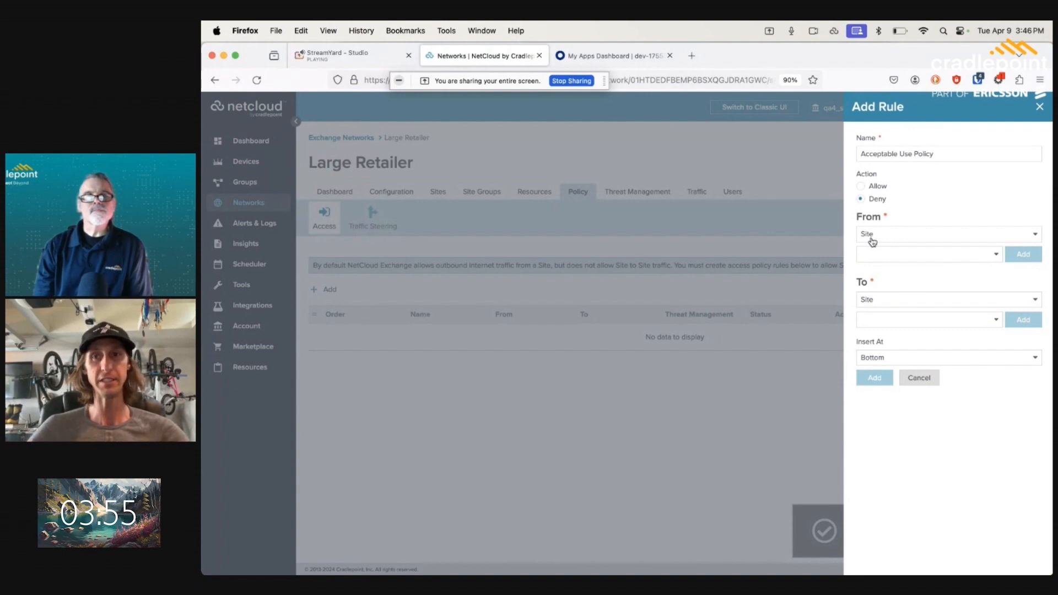
Add Site Any as the rule's traffic source.
left_click(947, 234)
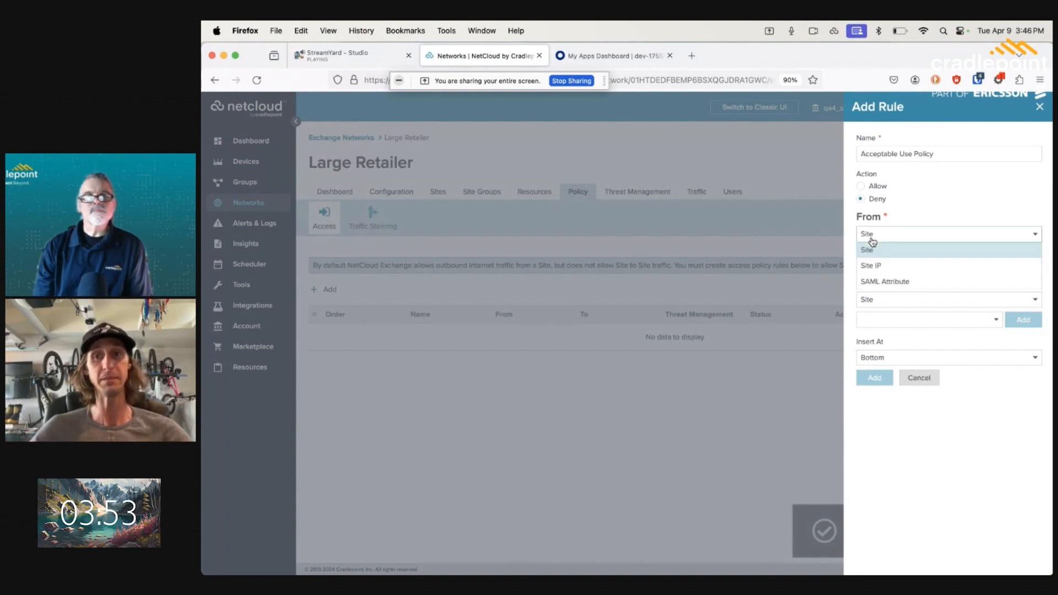
left_click(867, 250)
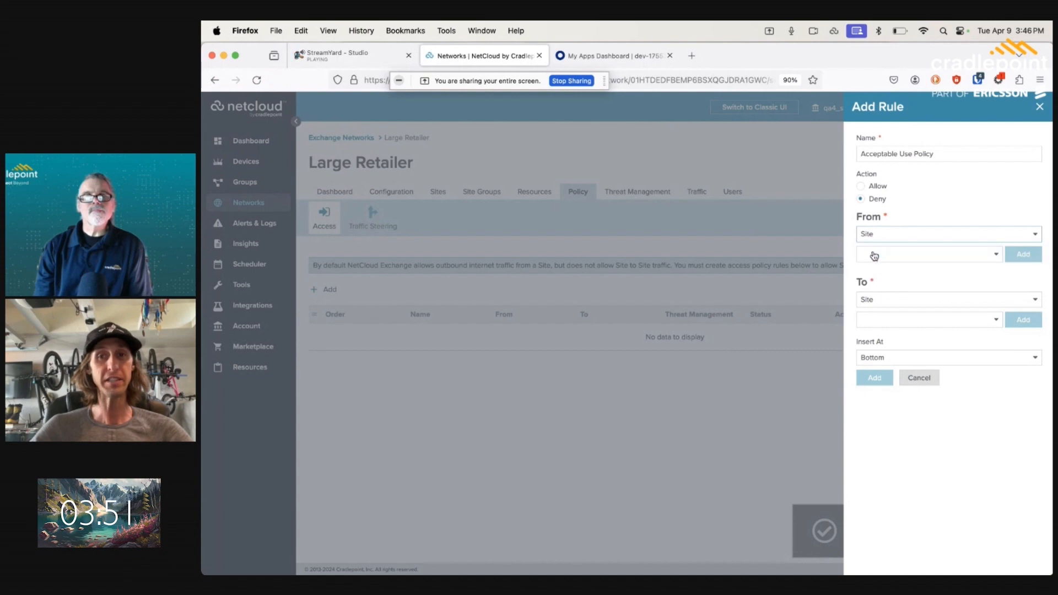
left_click(928, 254)
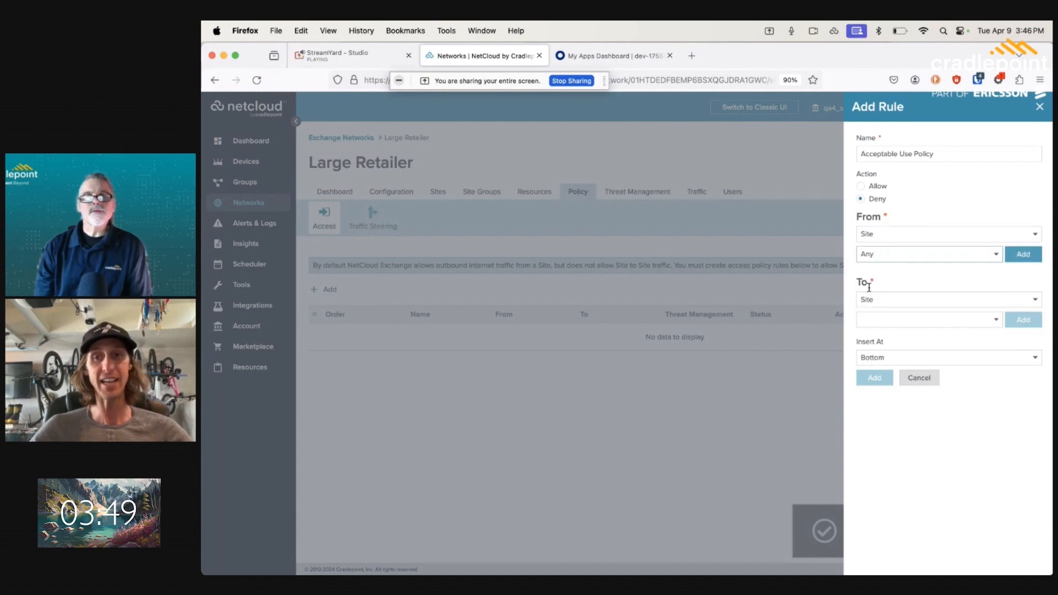
left_click(1022, 253)
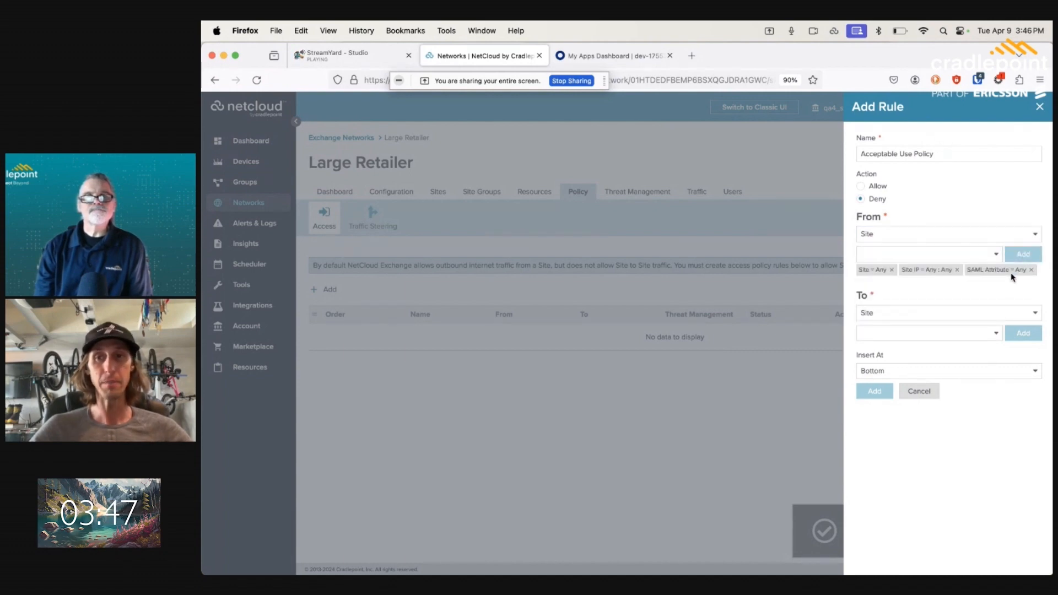
mouse_move(936, 335)
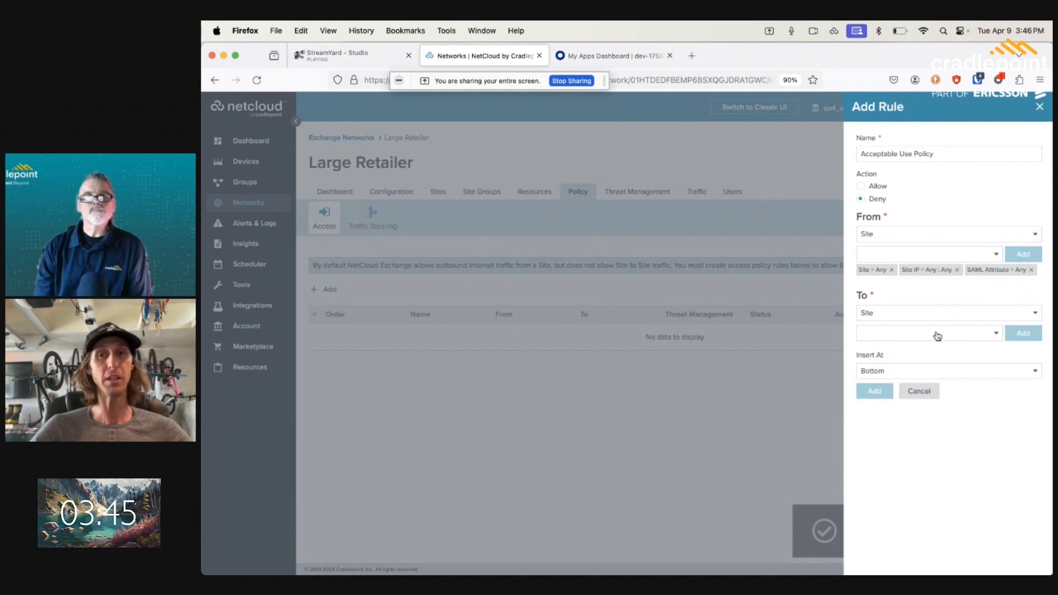
mouse_move(902, 322)
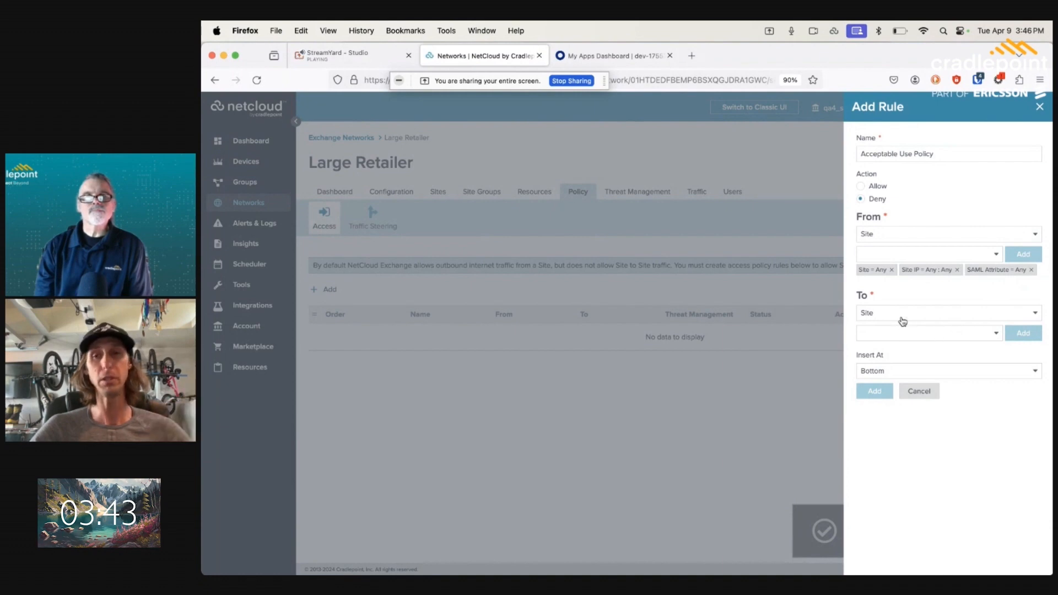
Set the destination to the Gambling web category and save the rule.
left_click(945, 313)
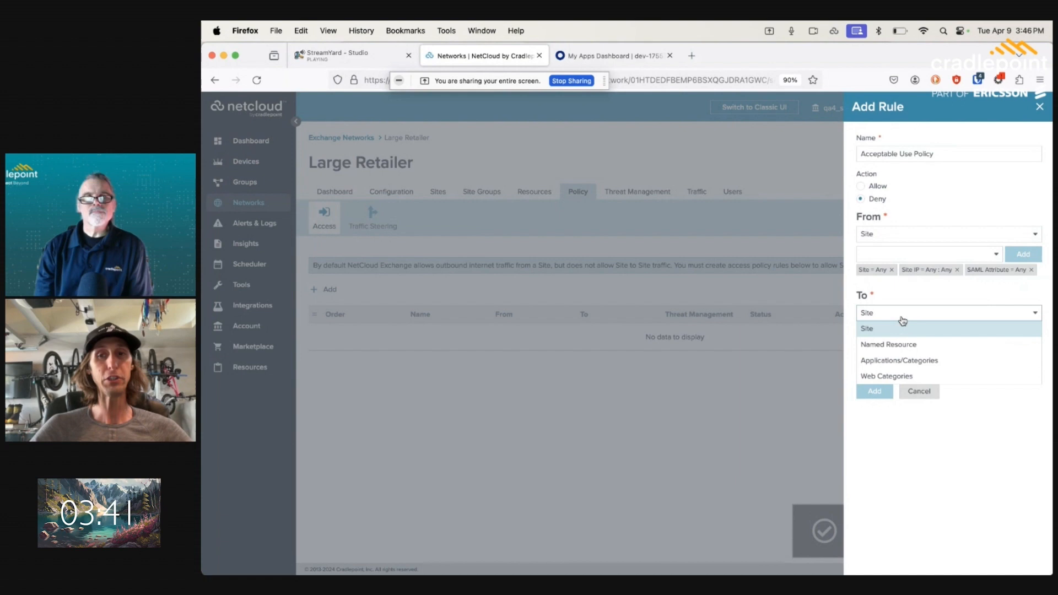
left_click(886, 376)
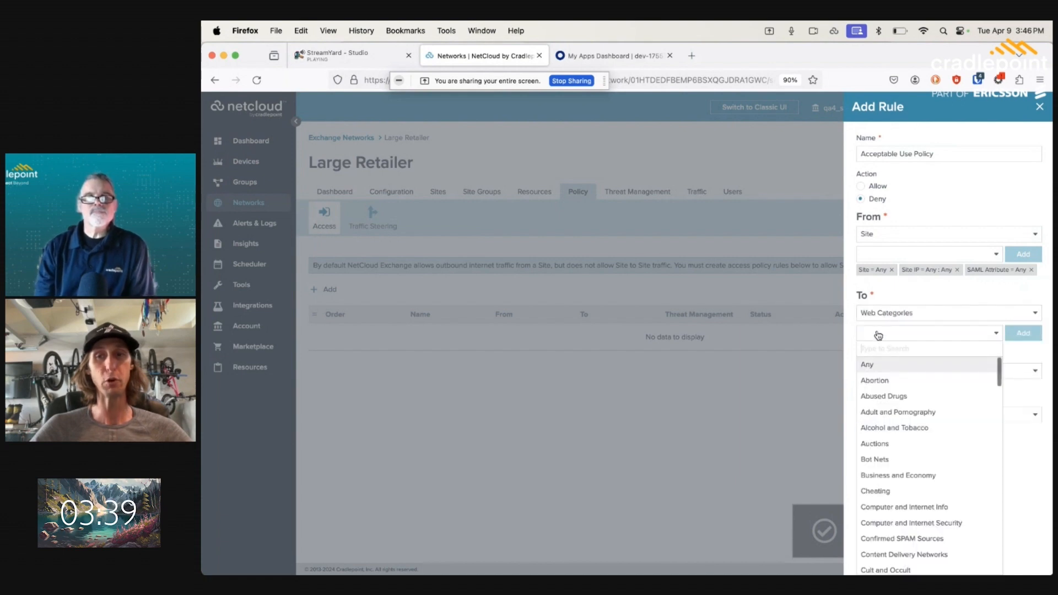
mouse_move(873, 367)
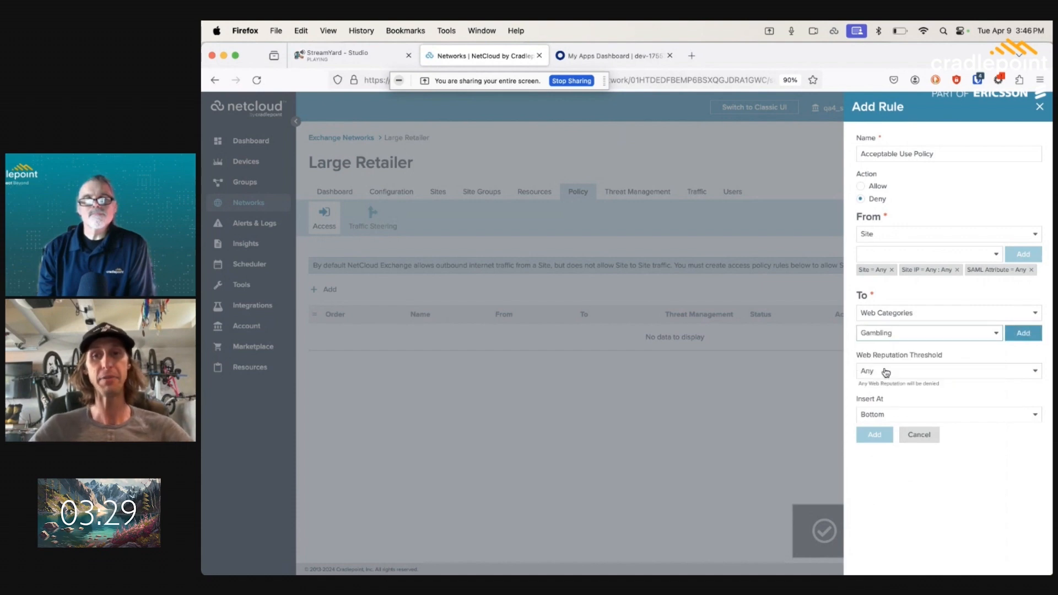
left_click(1022, 333)
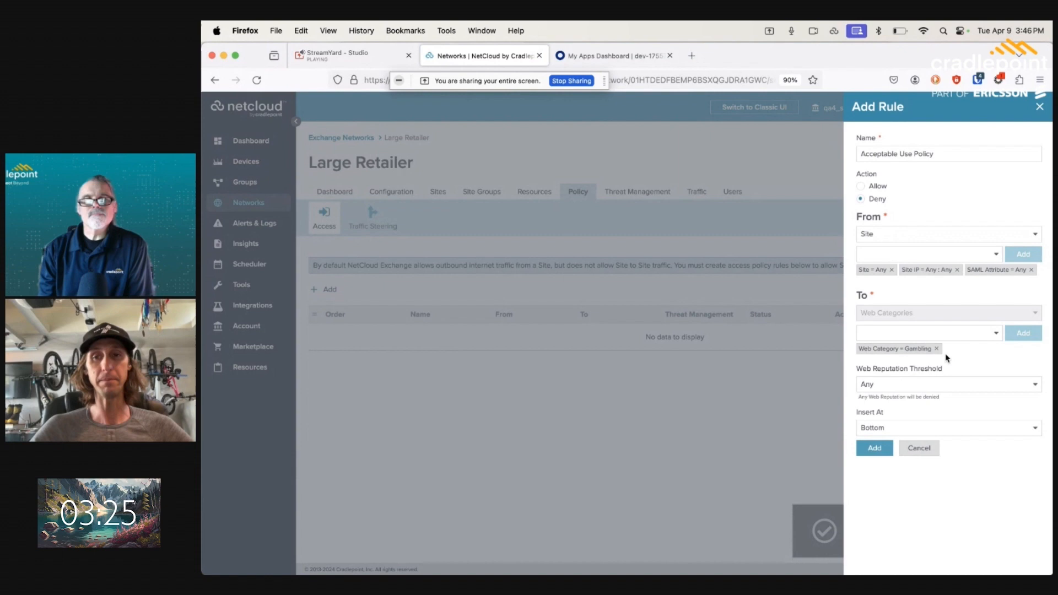
left_click(874, 447)
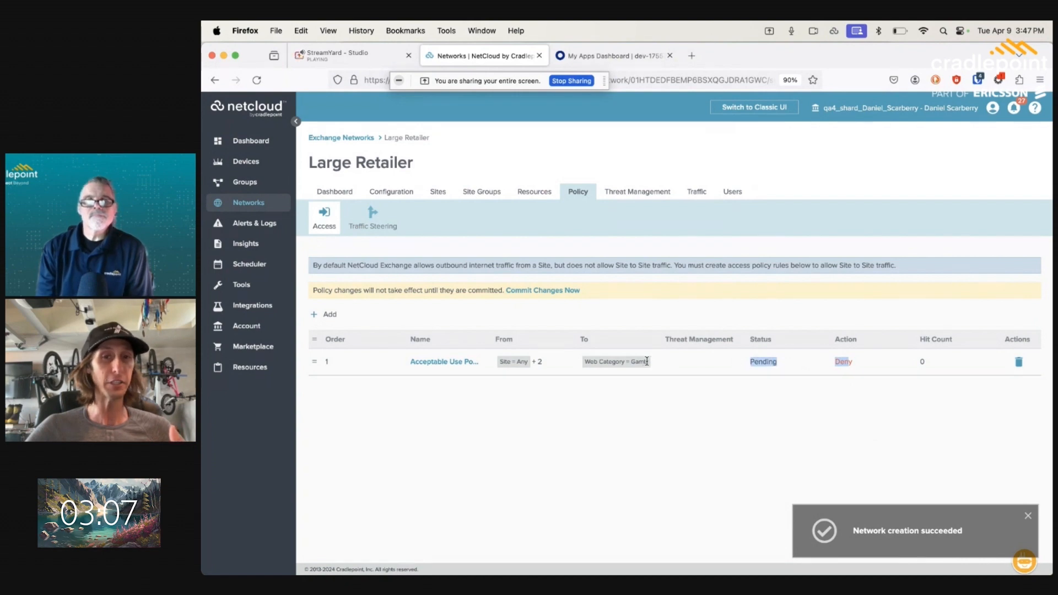
Add a new rule named 'BASIC - Malware Prevention AV and CDR'.
left_click(324, 314)
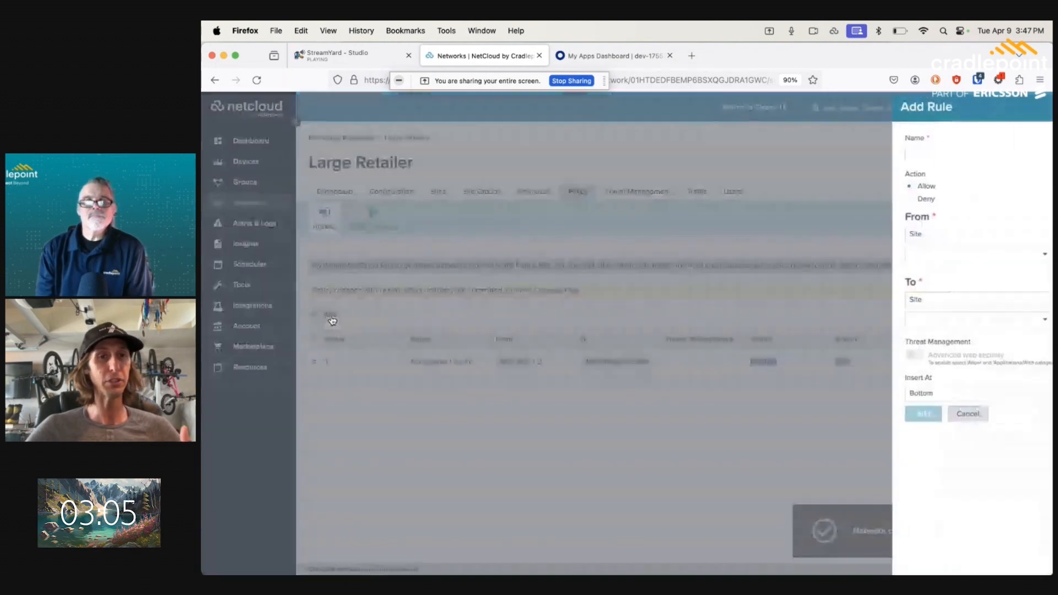
left_click(948, 154)
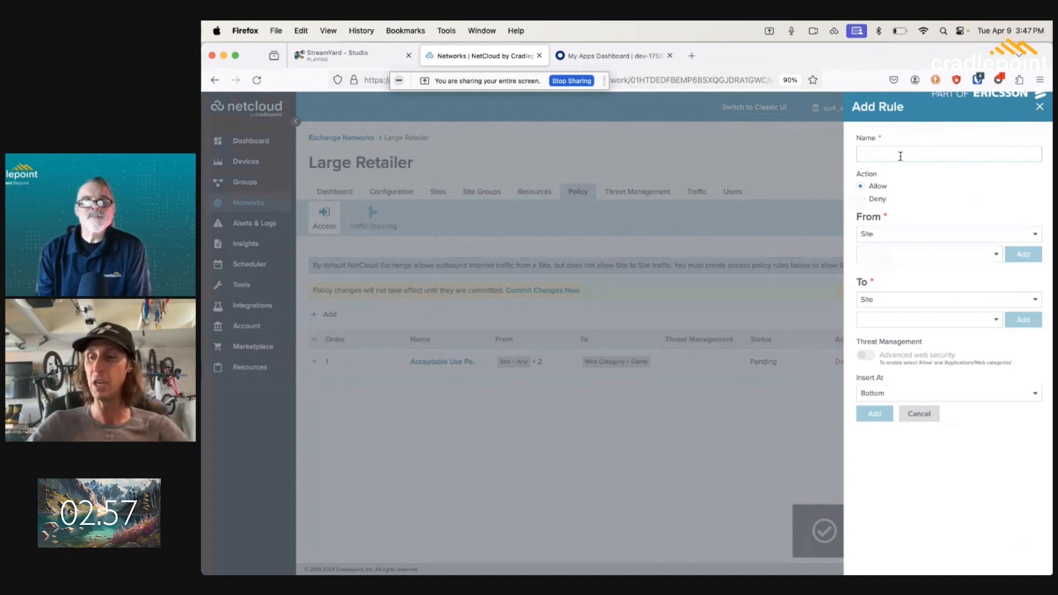
type("Malware")
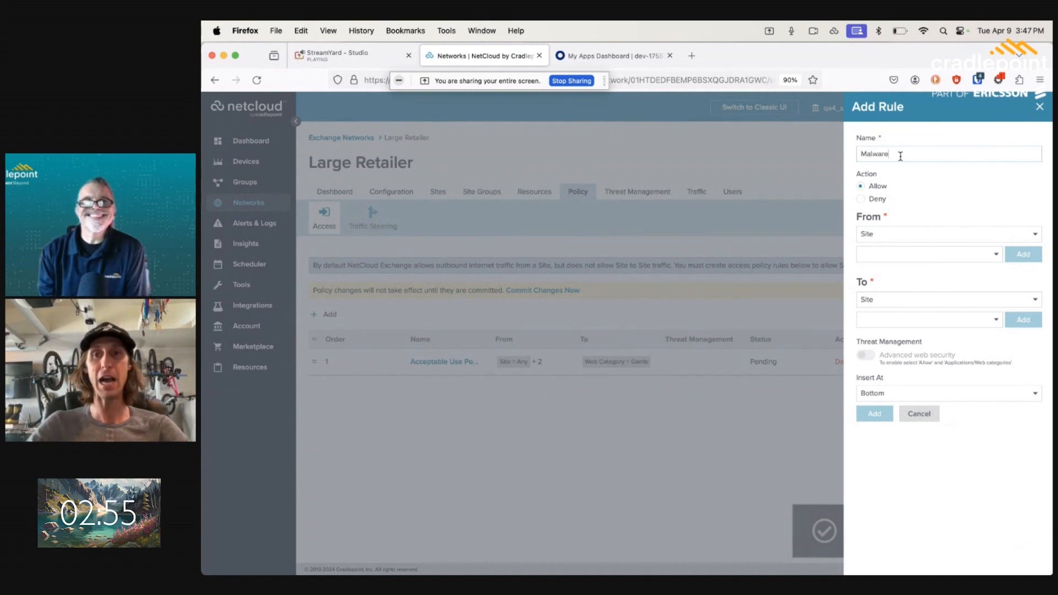
type("Prevention")
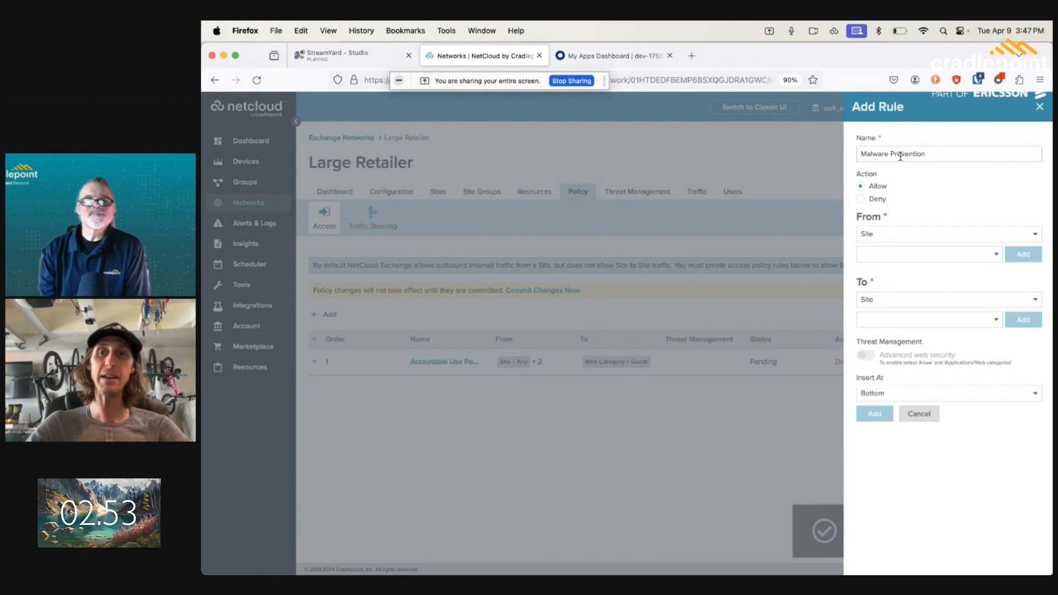
type("An")
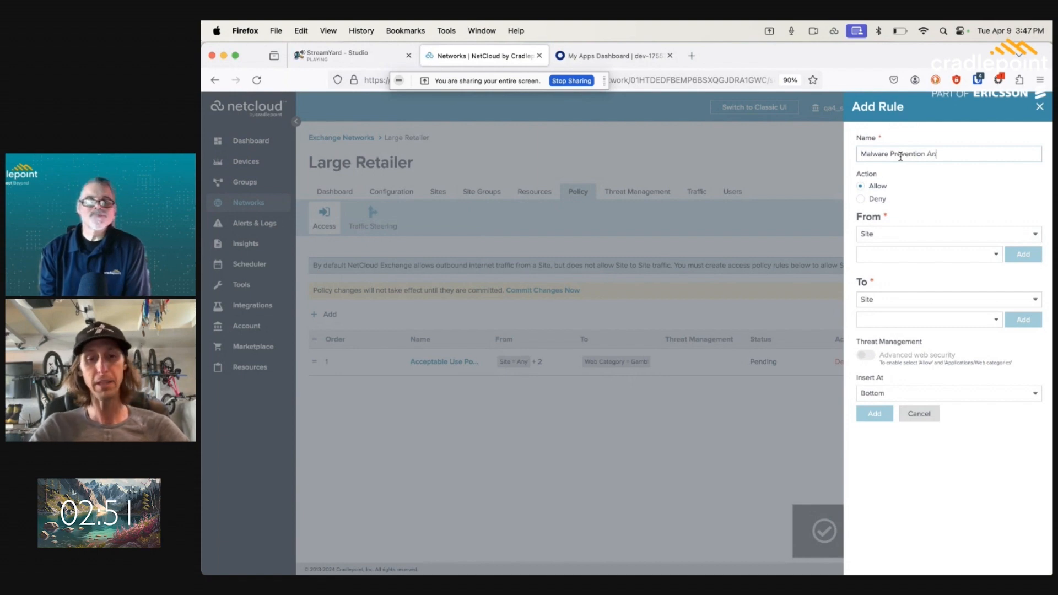
type("V and C")
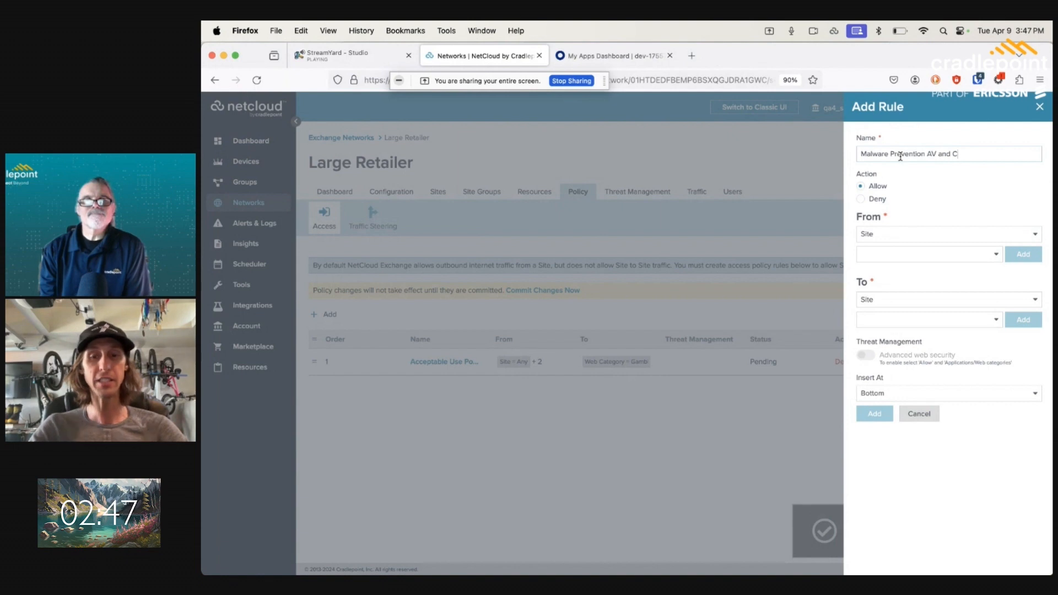
type("DR")
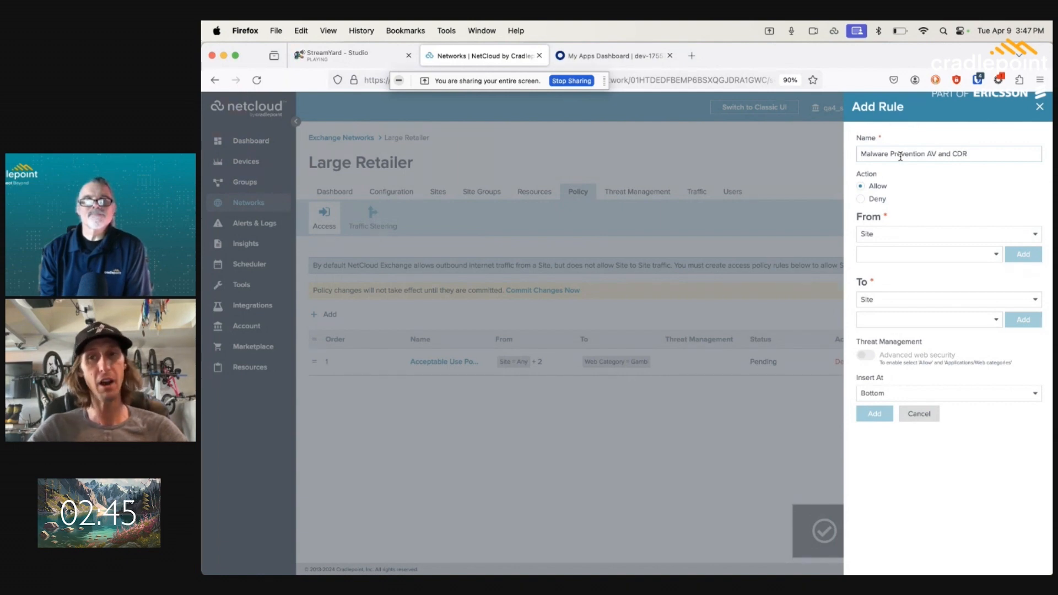
mouse_move(971, 167)
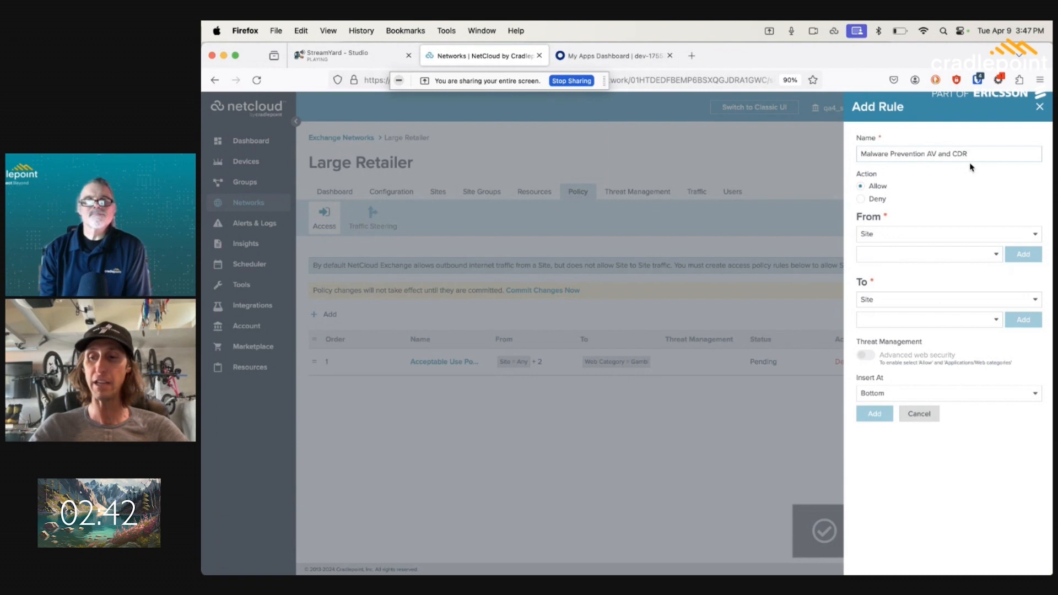
type("BA")
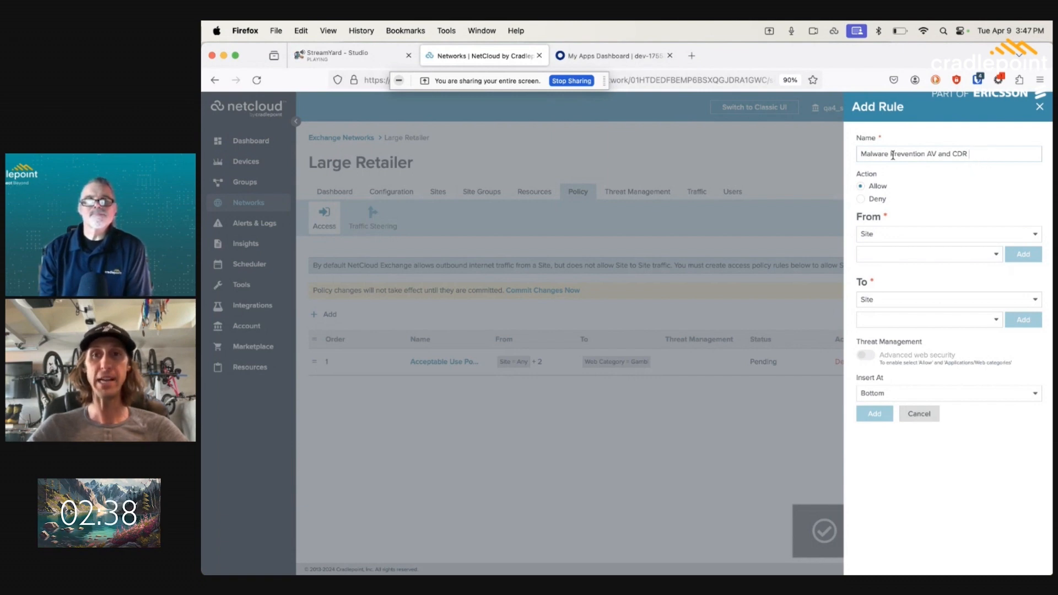
type("BASIC -")
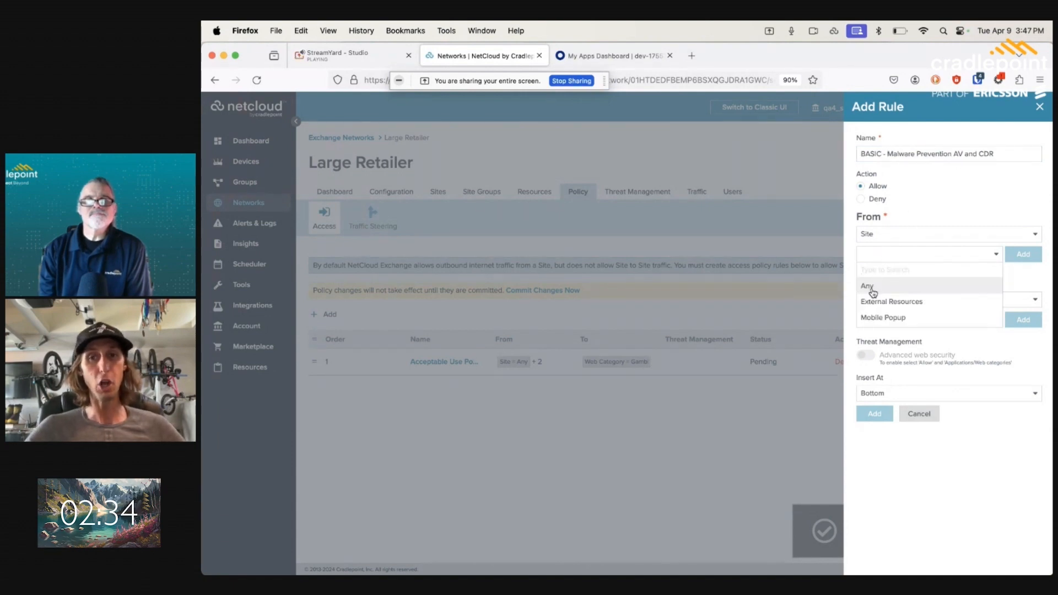
Target any site to Any web category with Basic (AV, CDR) advanced web security.
left_click(867, 285)
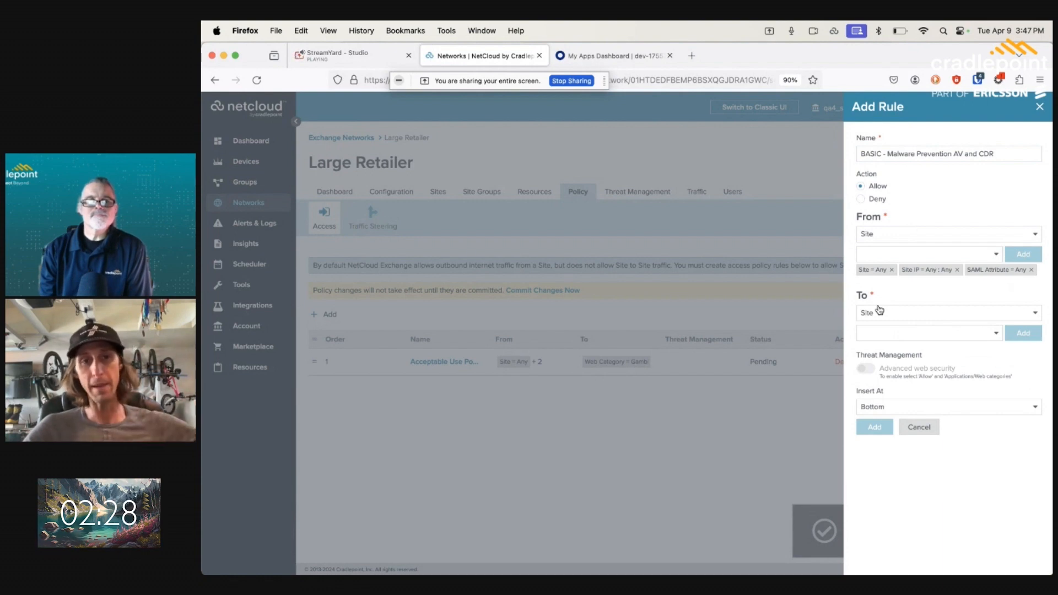
left_click(945, 313)
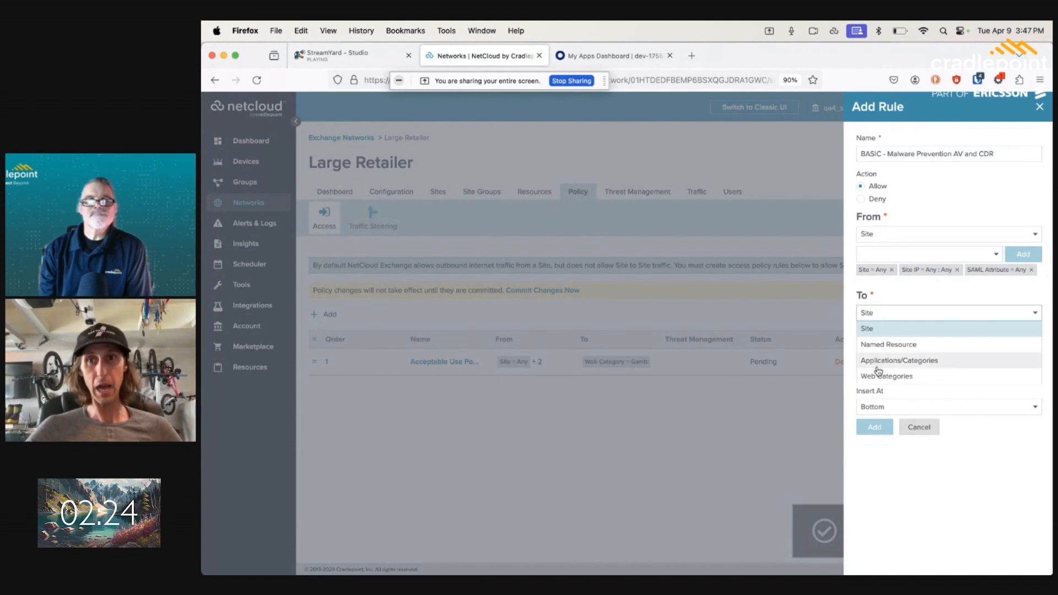
left_click(886, 376)
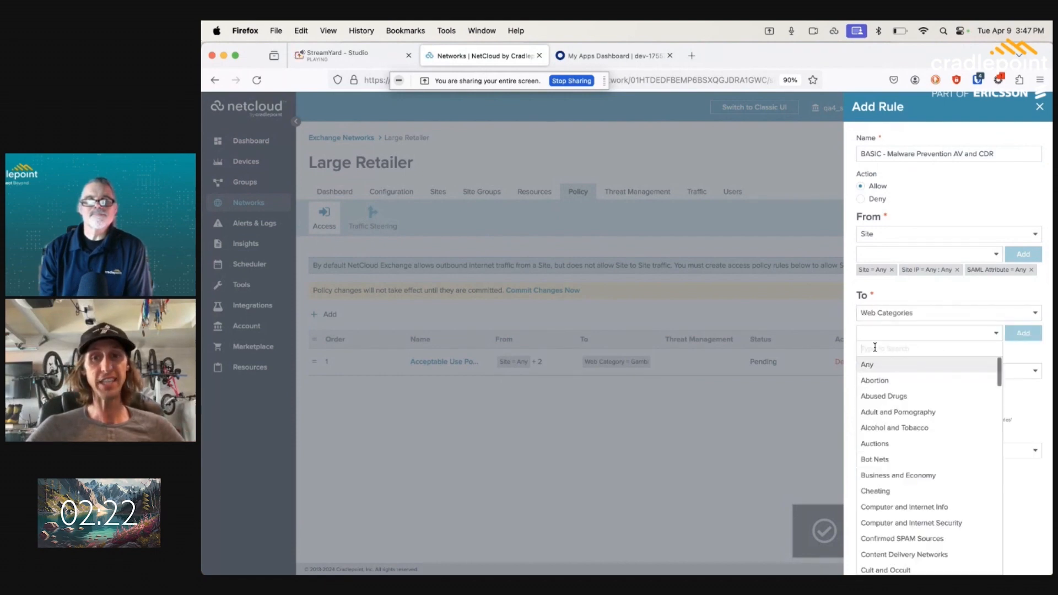
left_click(867, 365)
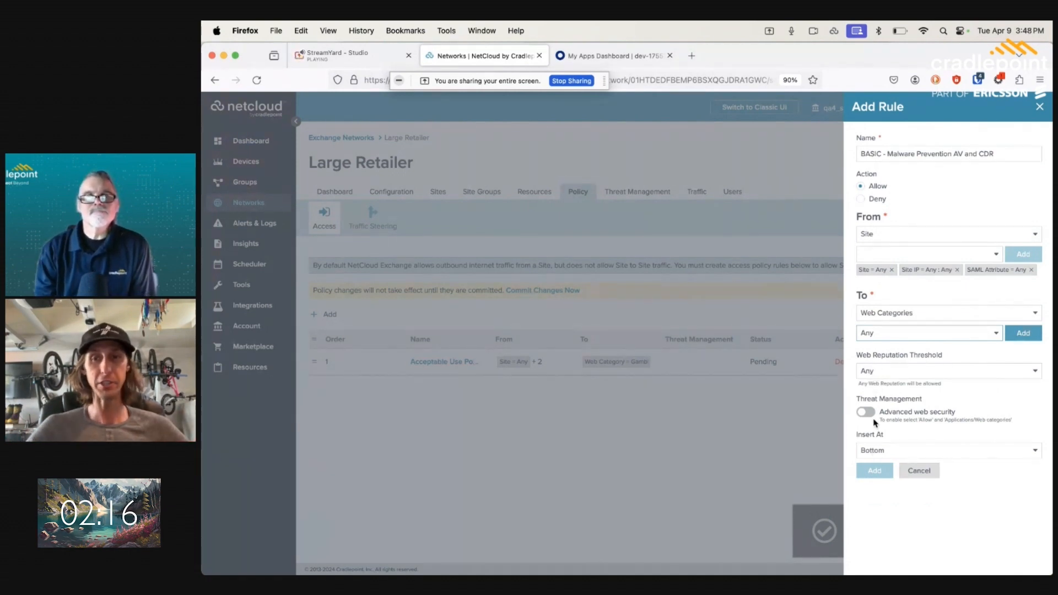
left_click(865, 413)
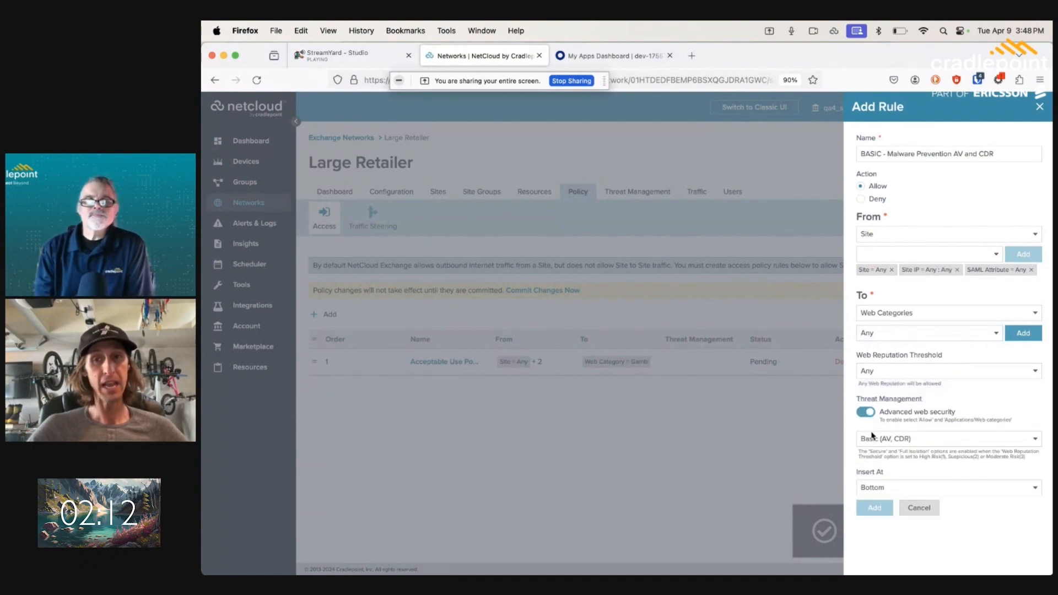
left_click(948, 439)
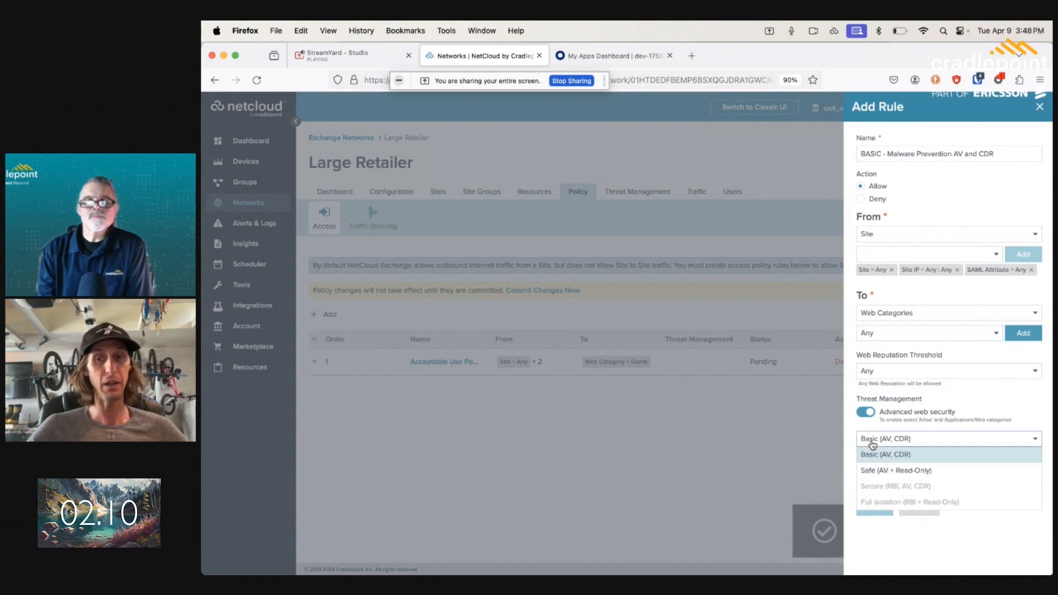
mouse_move(872, 498)
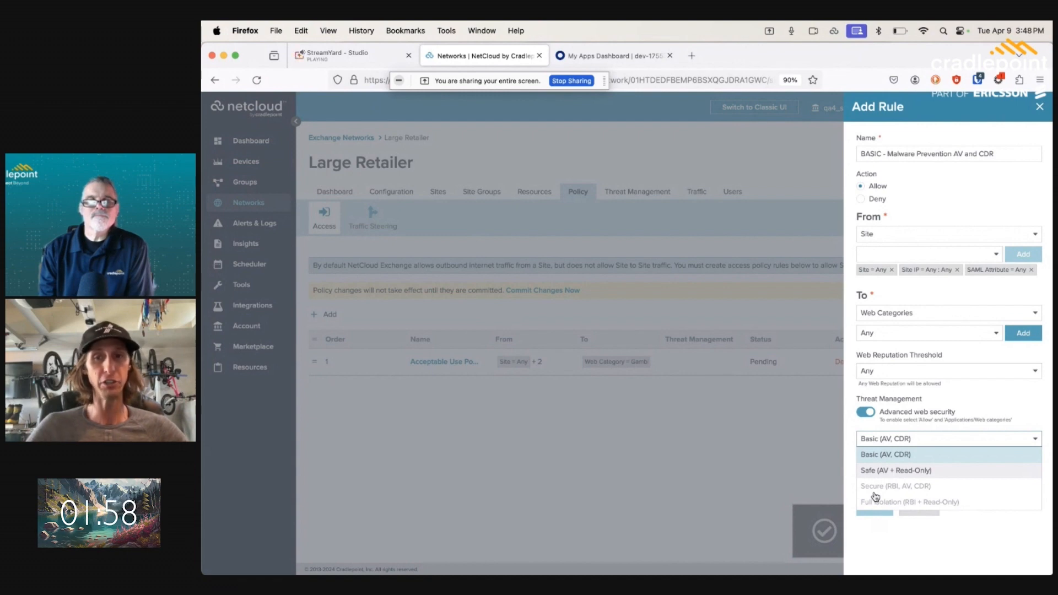
left_click(885, 454)
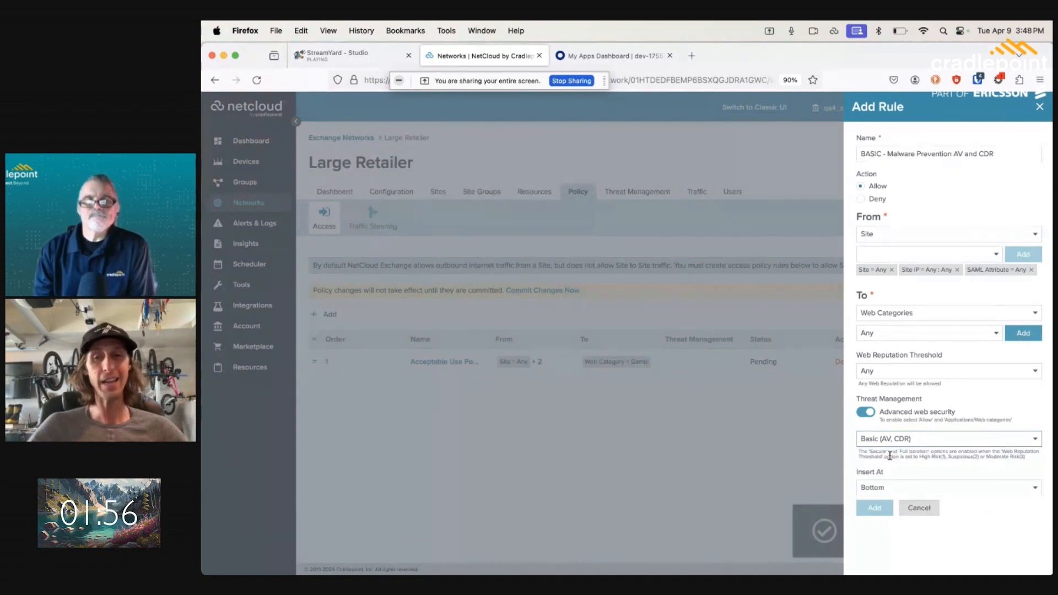
left_click(1023, 333)
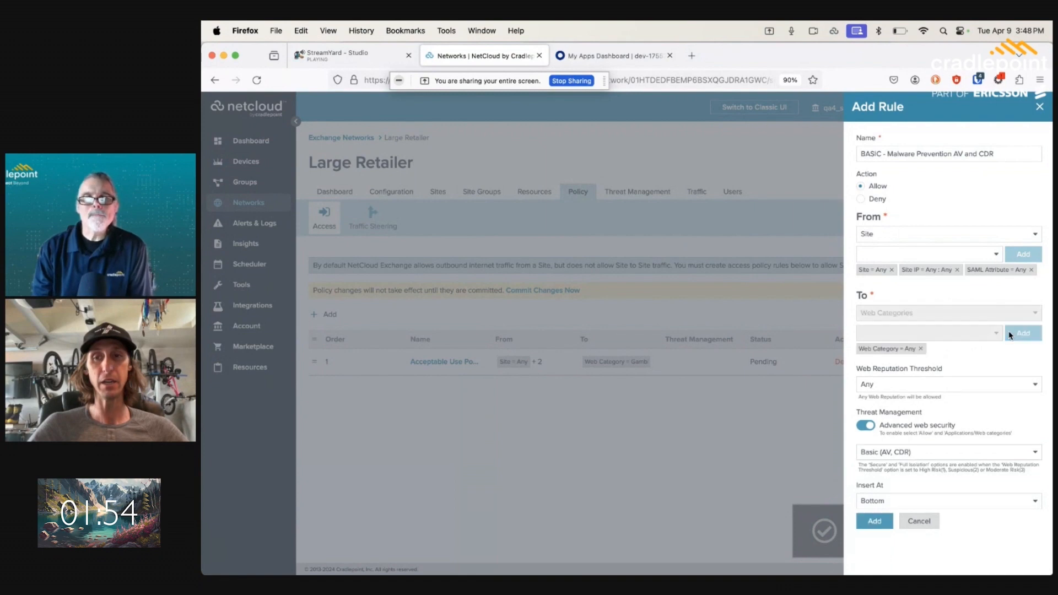
Save the BASIC malware prevention rule and dismiss the network creation notice.
left_click(873, 521)
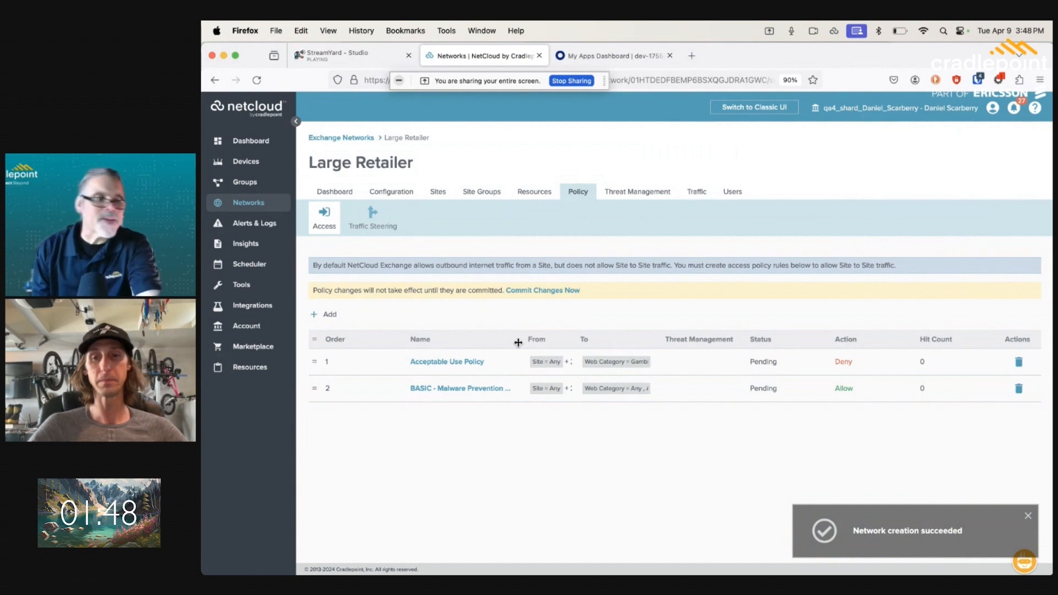
mouse_move(653, 530)
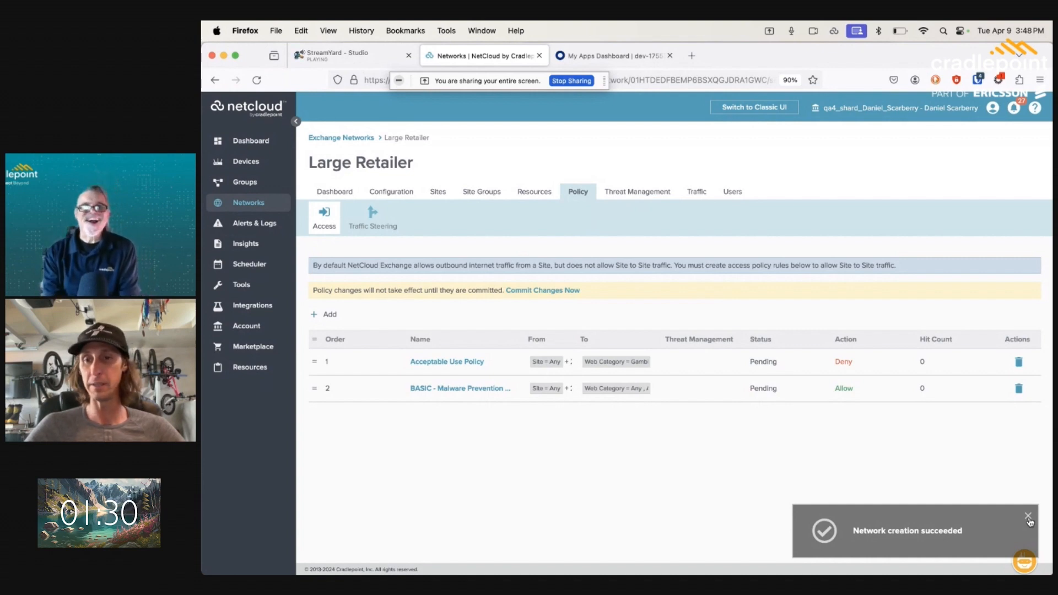
left_click(324, 314)
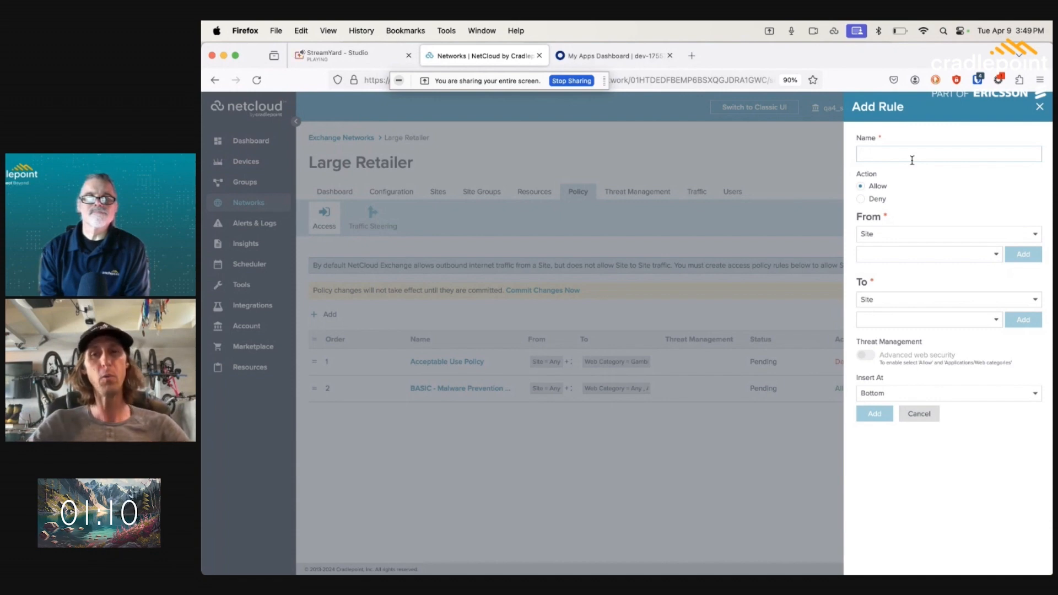
Name the new rule 'SECURE - High Risk Malware Prevention'.
type("High Risk")
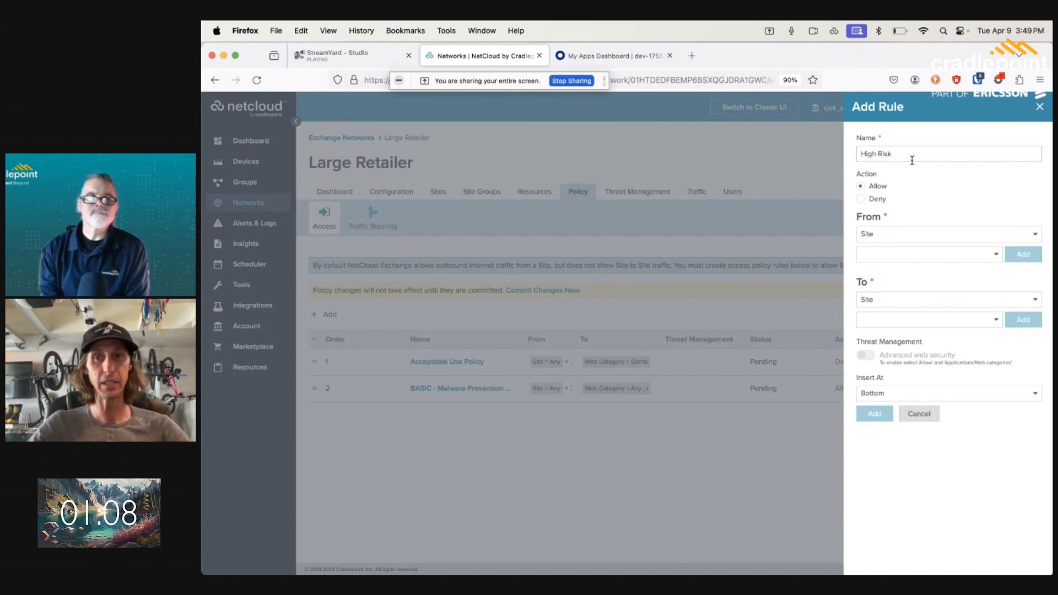
type("Malware Prevention")
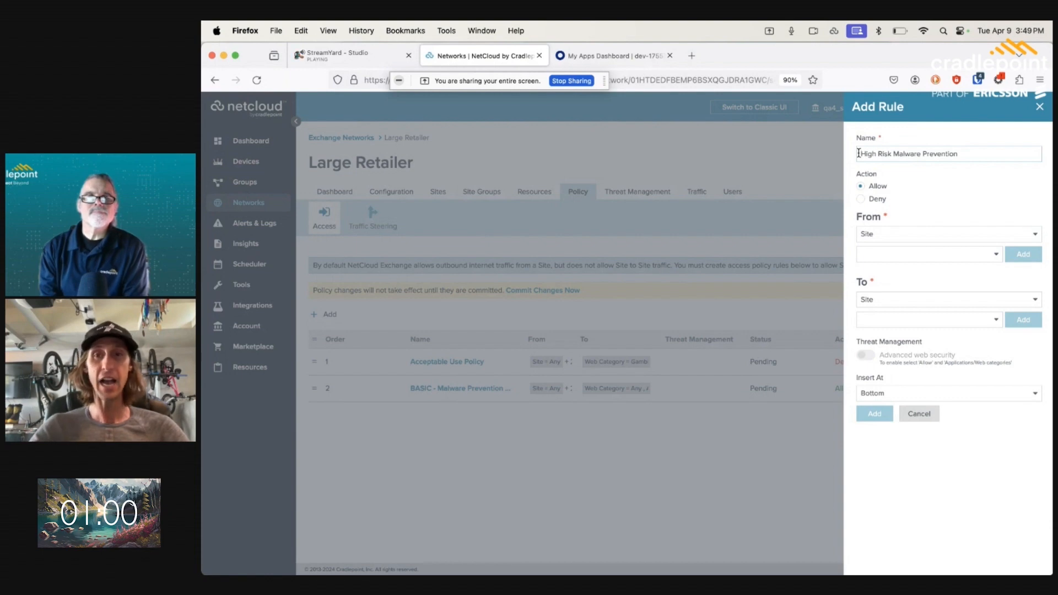
type("SECURE -")
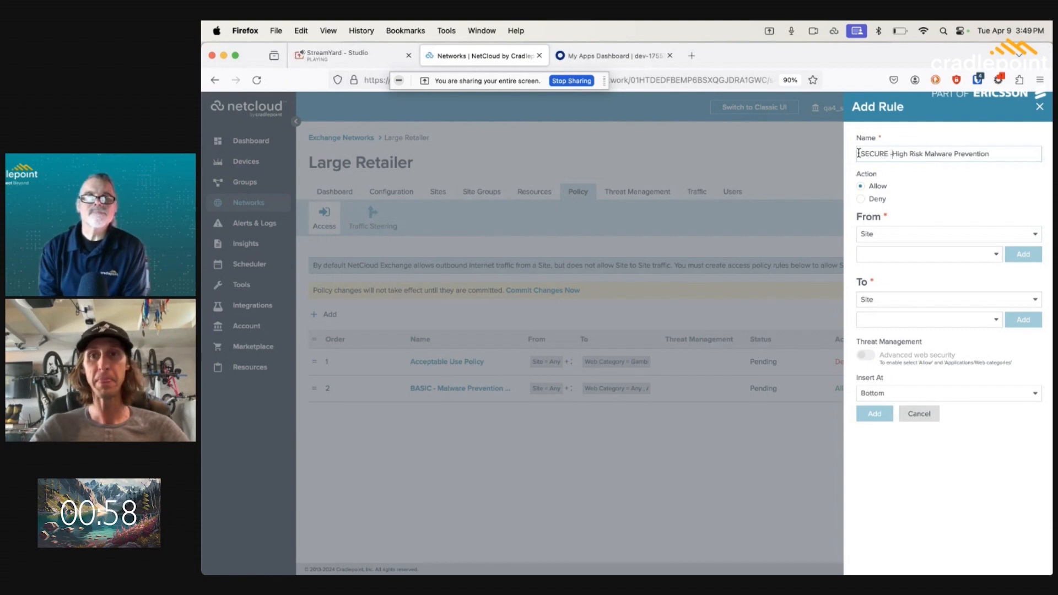
Route Any site to Any web category with reputation threshold 1 - High Risk.
left_click(928, 254)
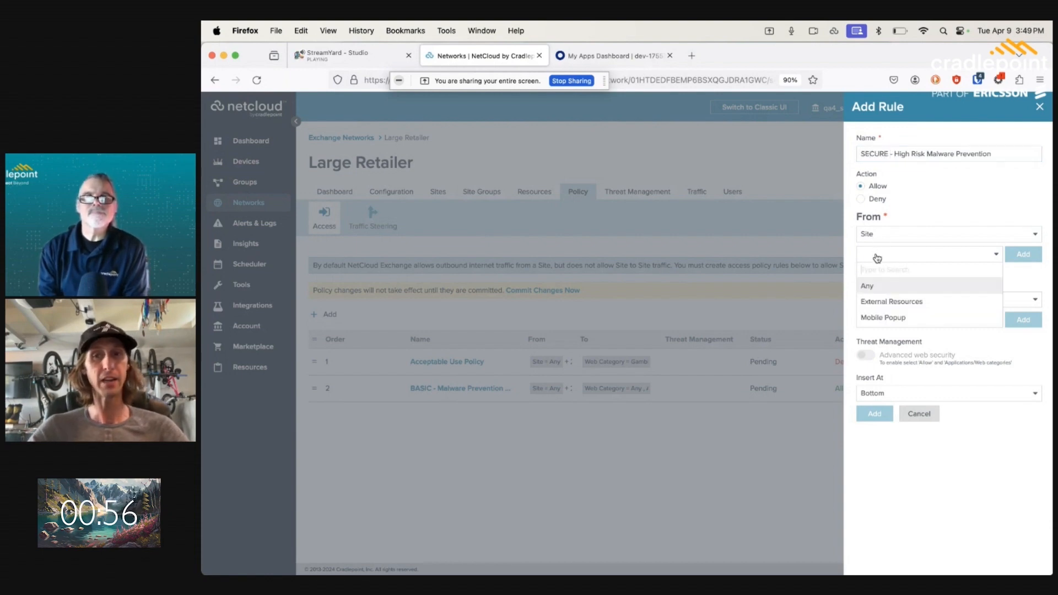
left_click(867, 286)
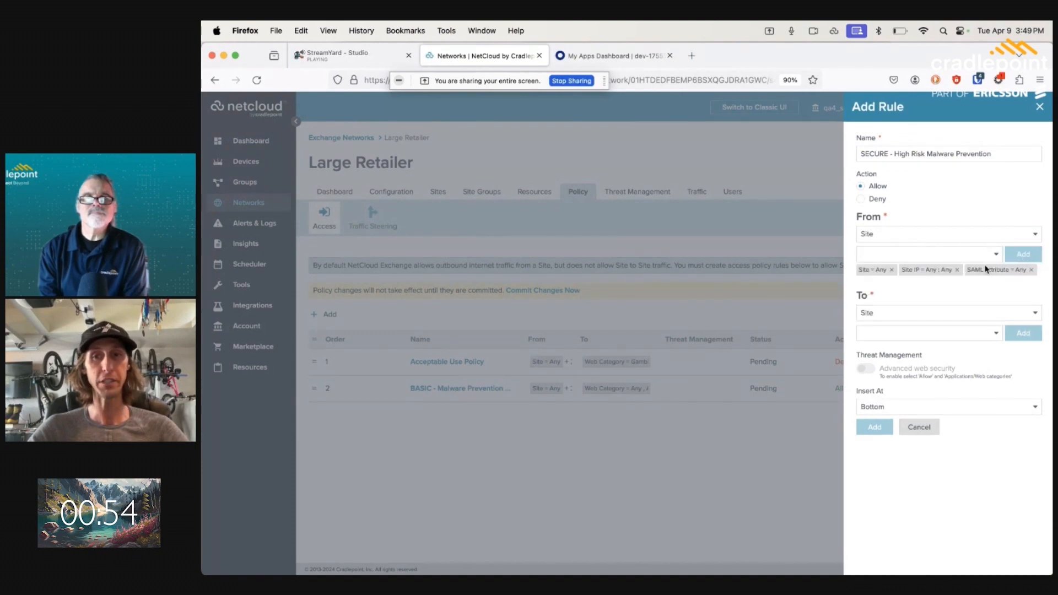
left_click(947, 312)
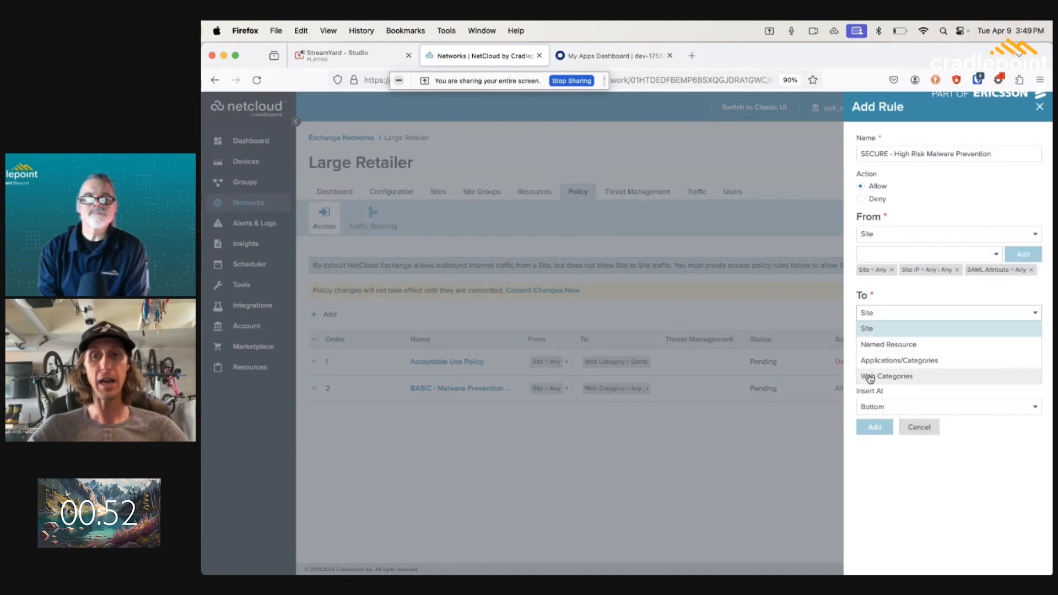
left_click(886, 375)
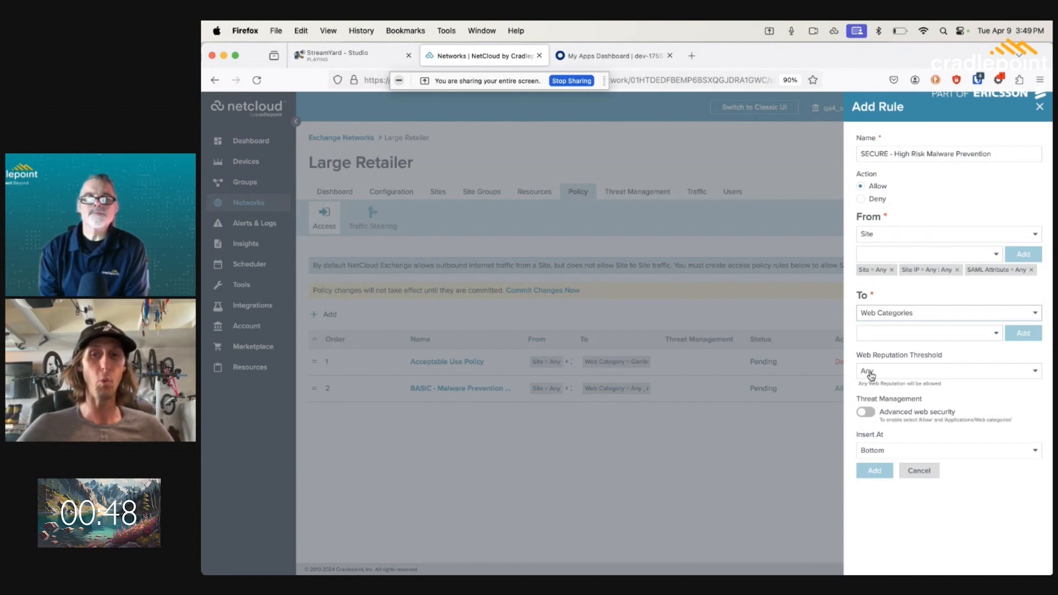
left_click(928, 333)
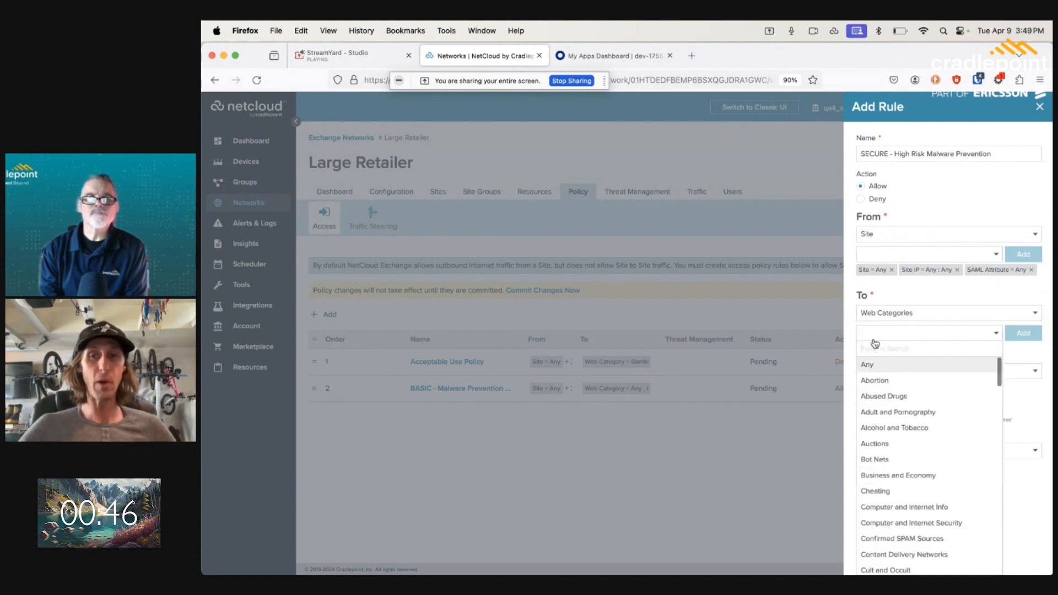
left_click(866, 364)
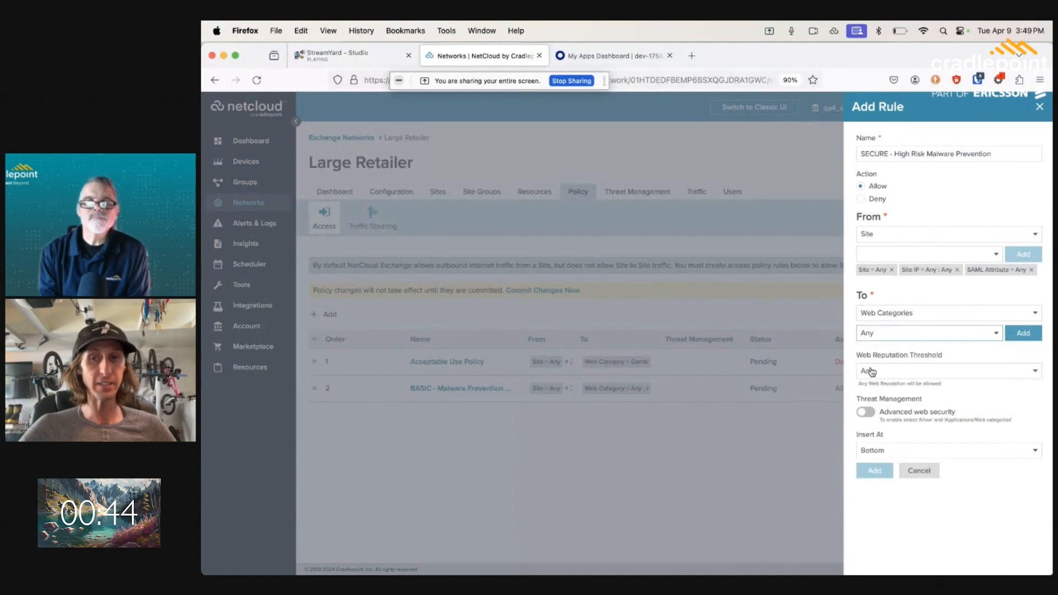
left_click(945, 370)
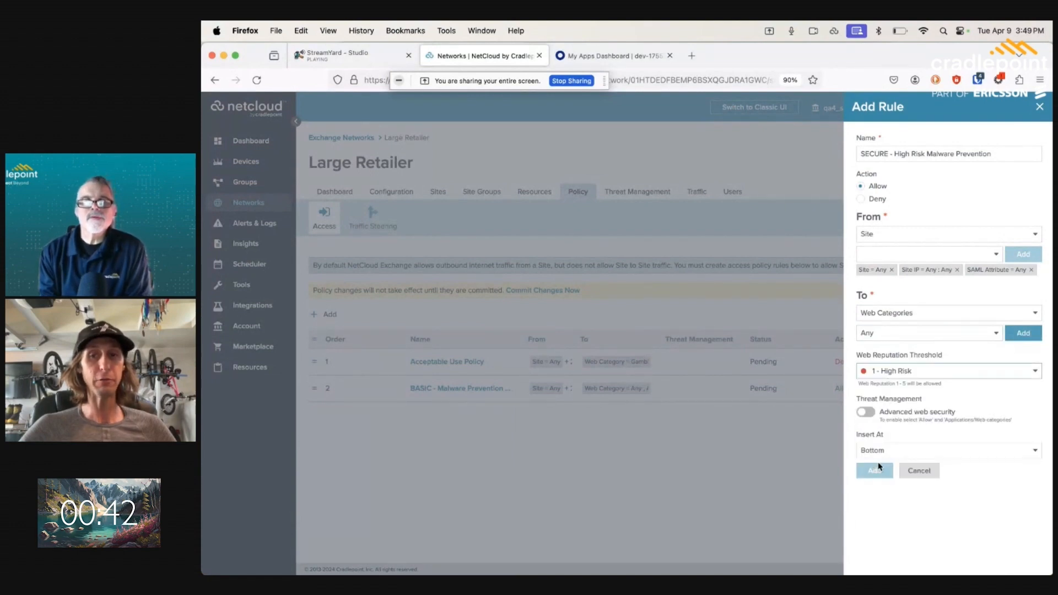
Enable Secure (RBI, AV, CDR) advanced web security and save the SECURE rule.
left_click(866, 412)
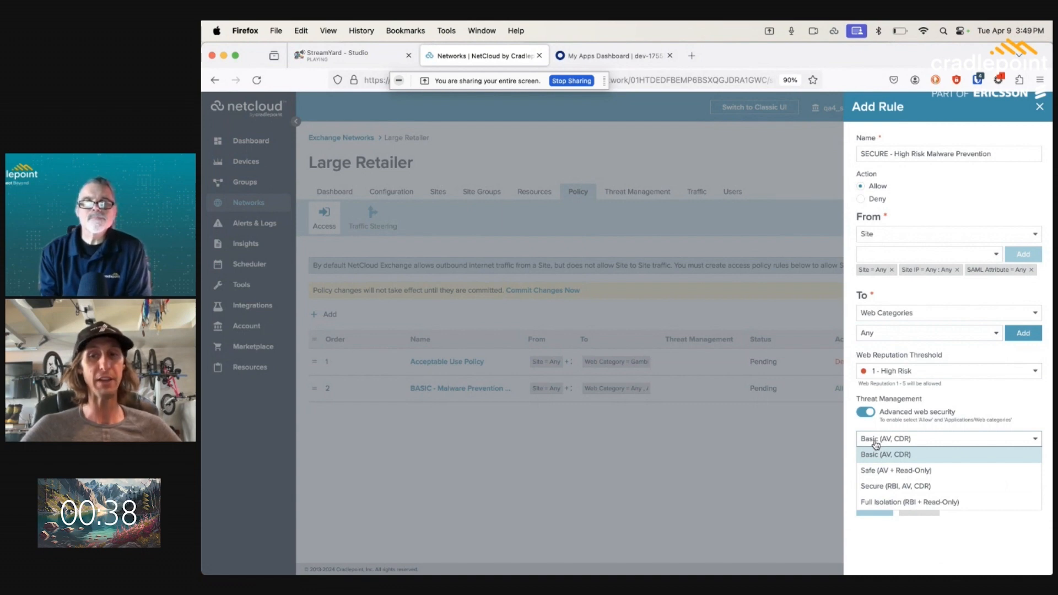
mouse_move(889, 483)
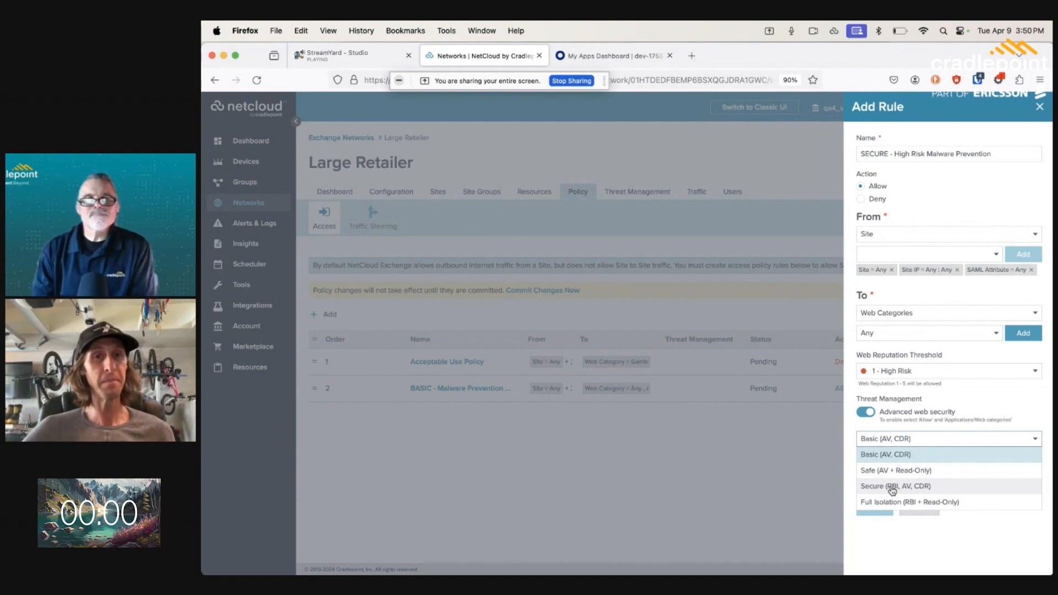
left_click(895, 486)
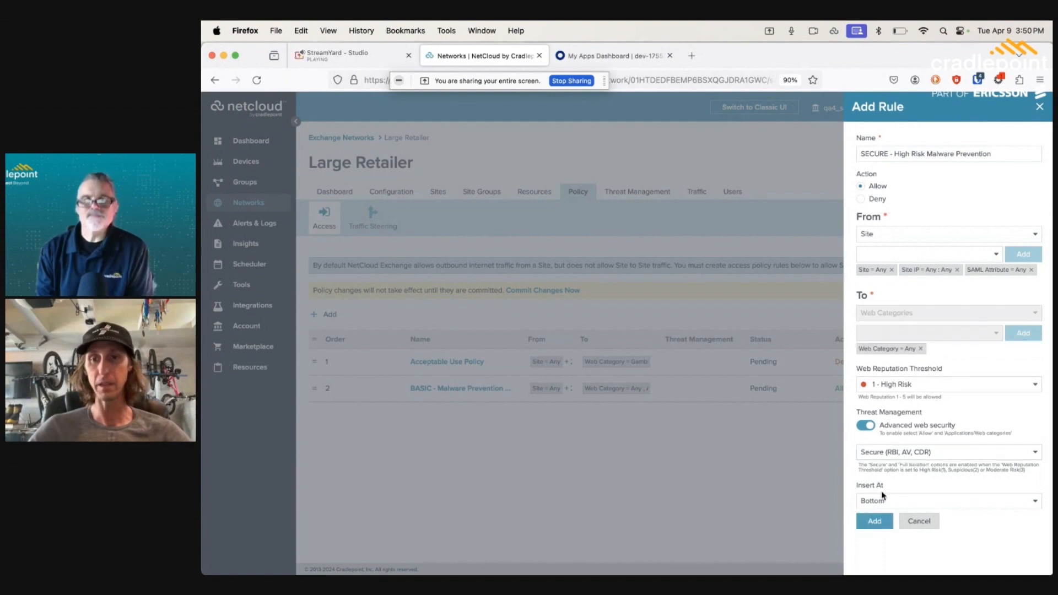
left_click(874, 520)
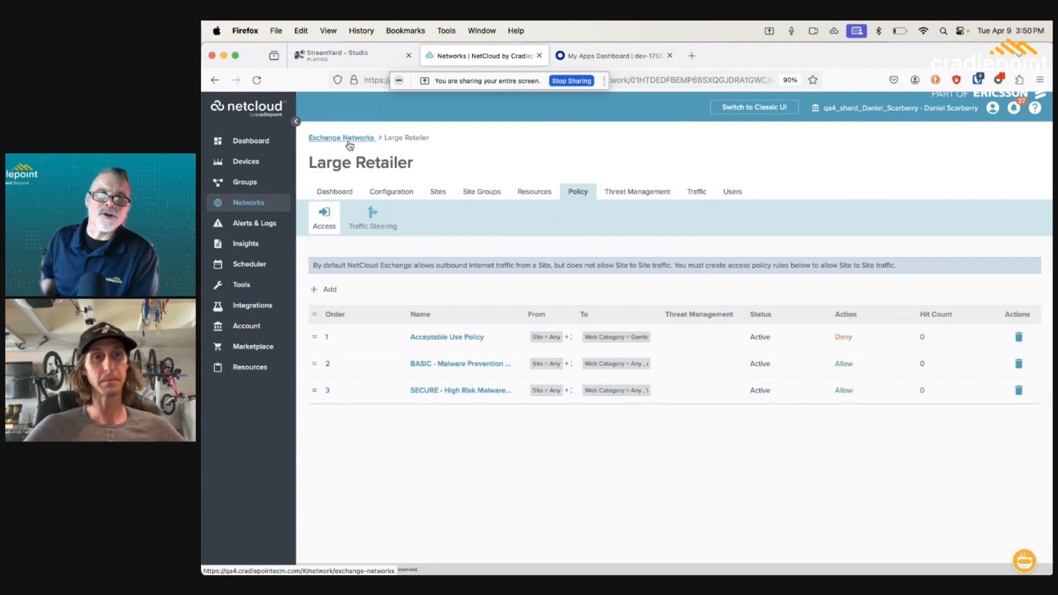
Return from the Large Retailer policy to the Exchange Networks list via the breadcrumb.
left_click(342, 138)
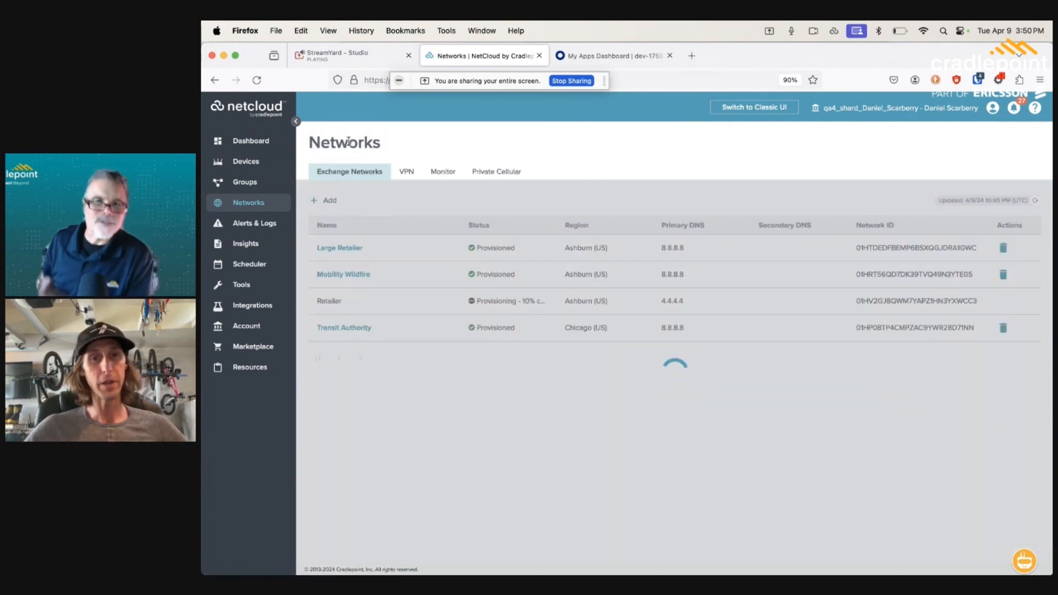